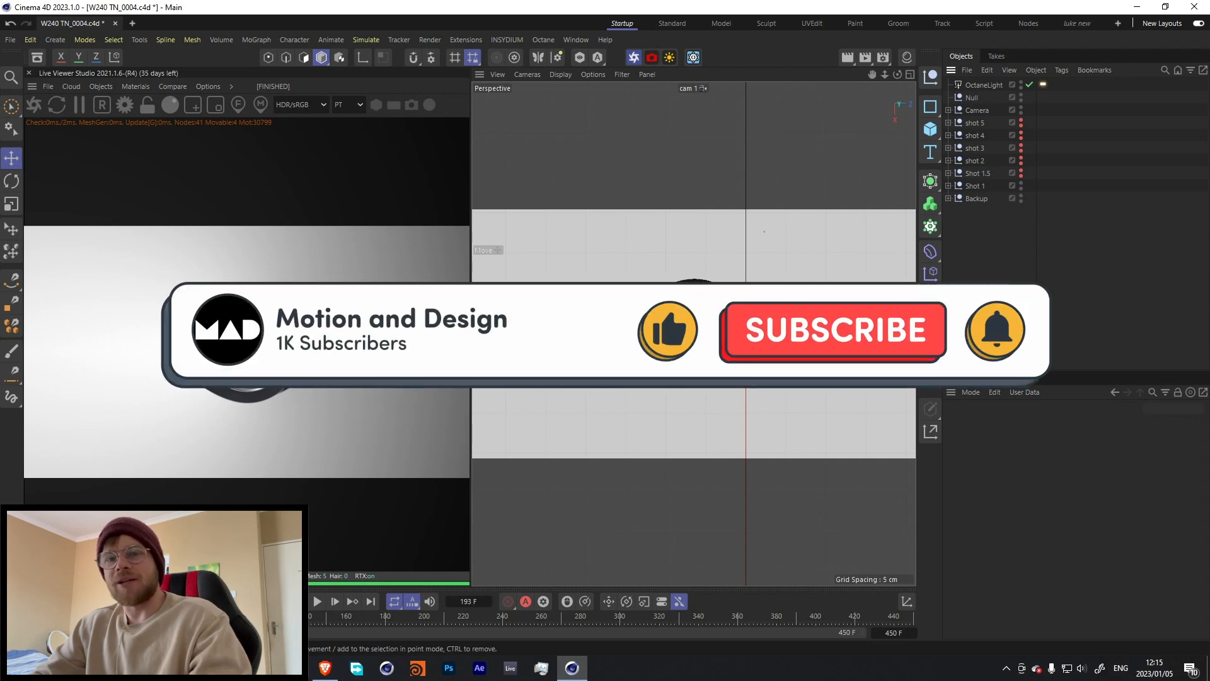
Play the advert through its camera shots, then stop back on the earbud front view.
{"action": "left_click", "coordinate": [832, 330]}
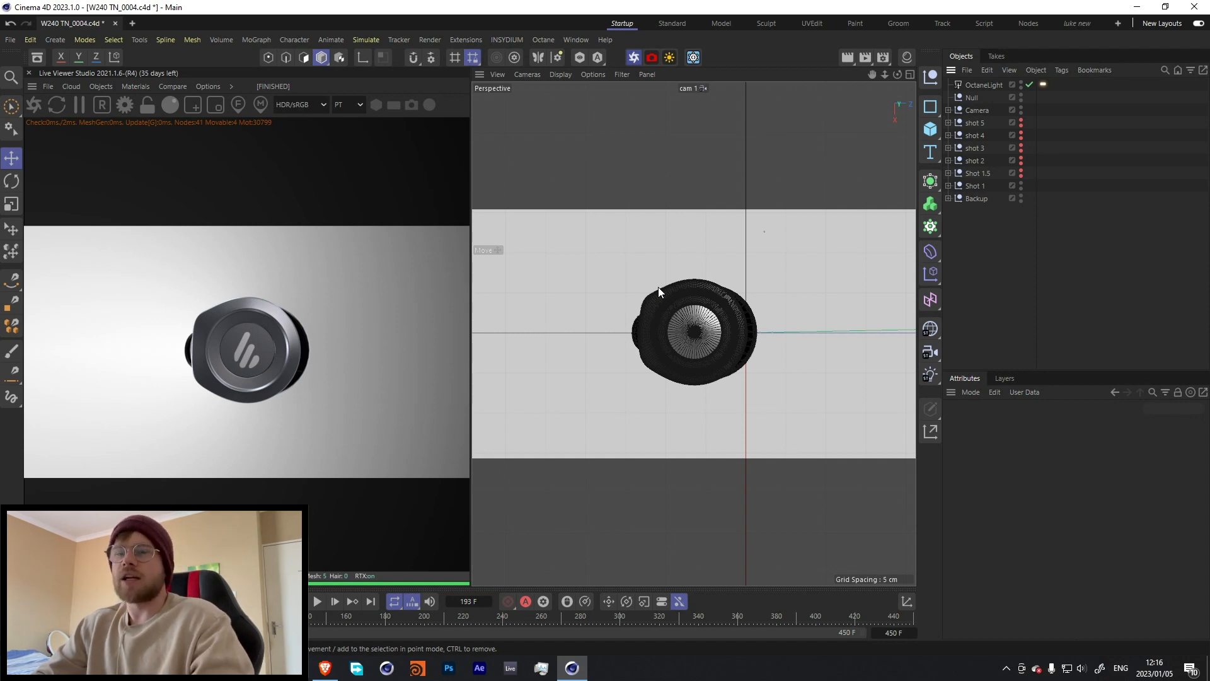
{"action": "mouse_move", "coordinate": [626, 302]}
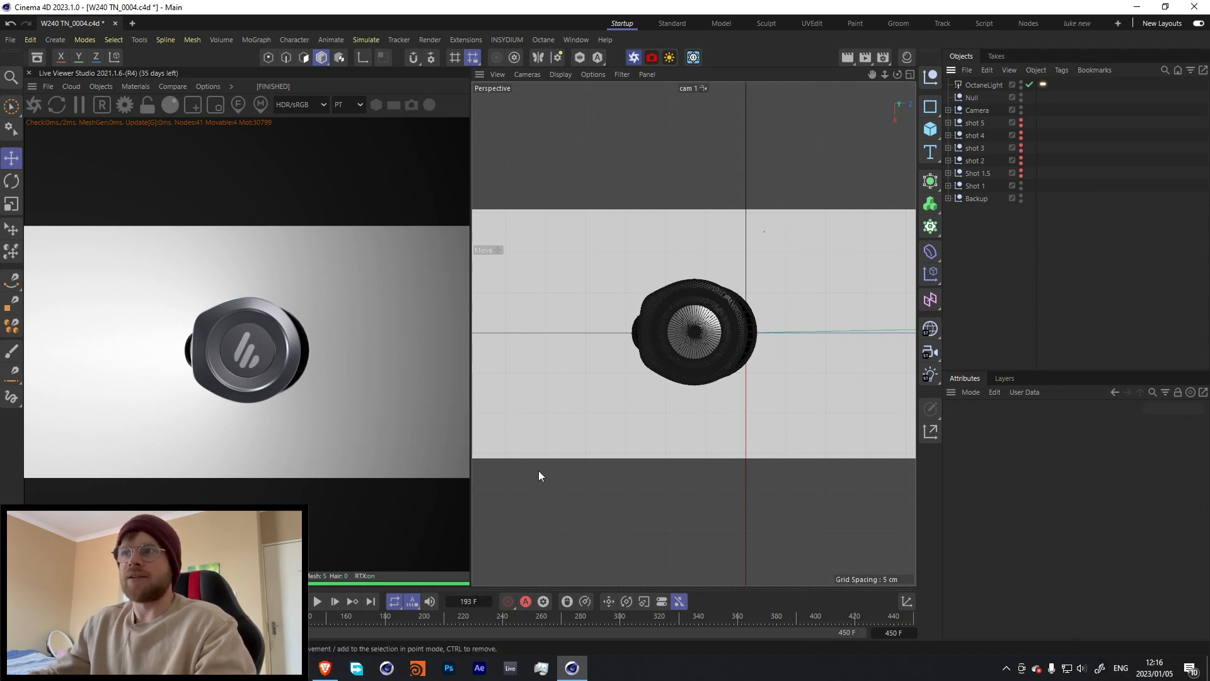
{"action": "mouse_move", "coordinate": [530, 461]}
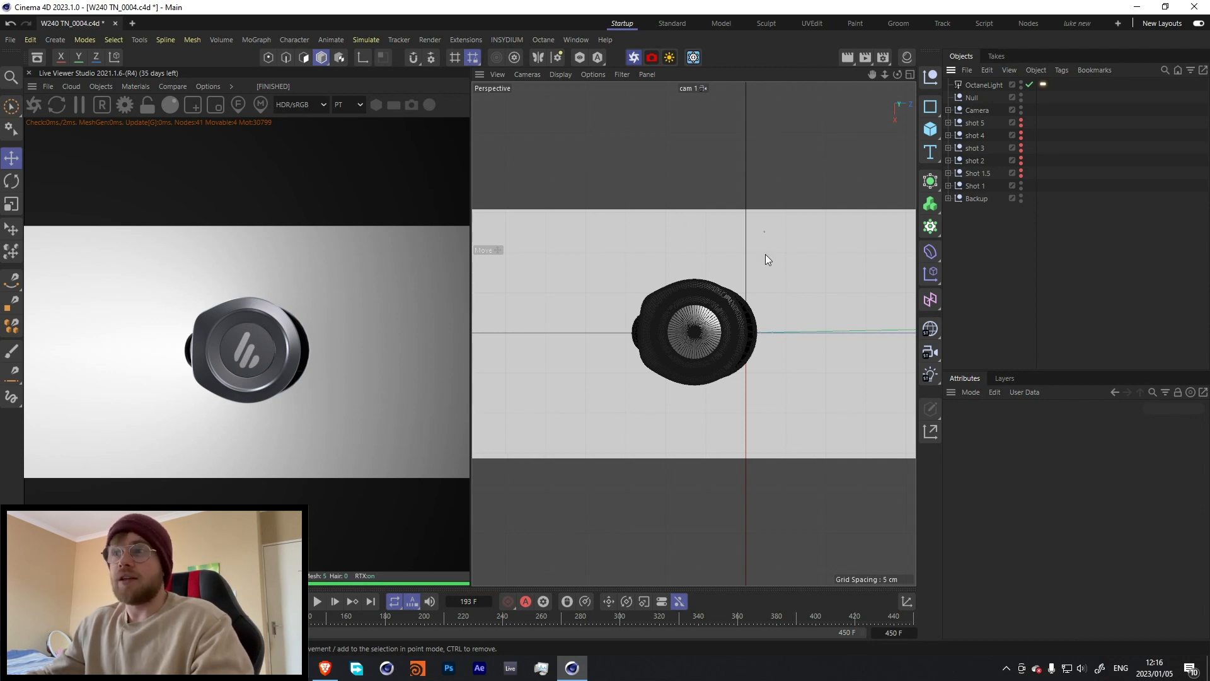
{"action": "mouse_move", "coordinate": [617, 367]}
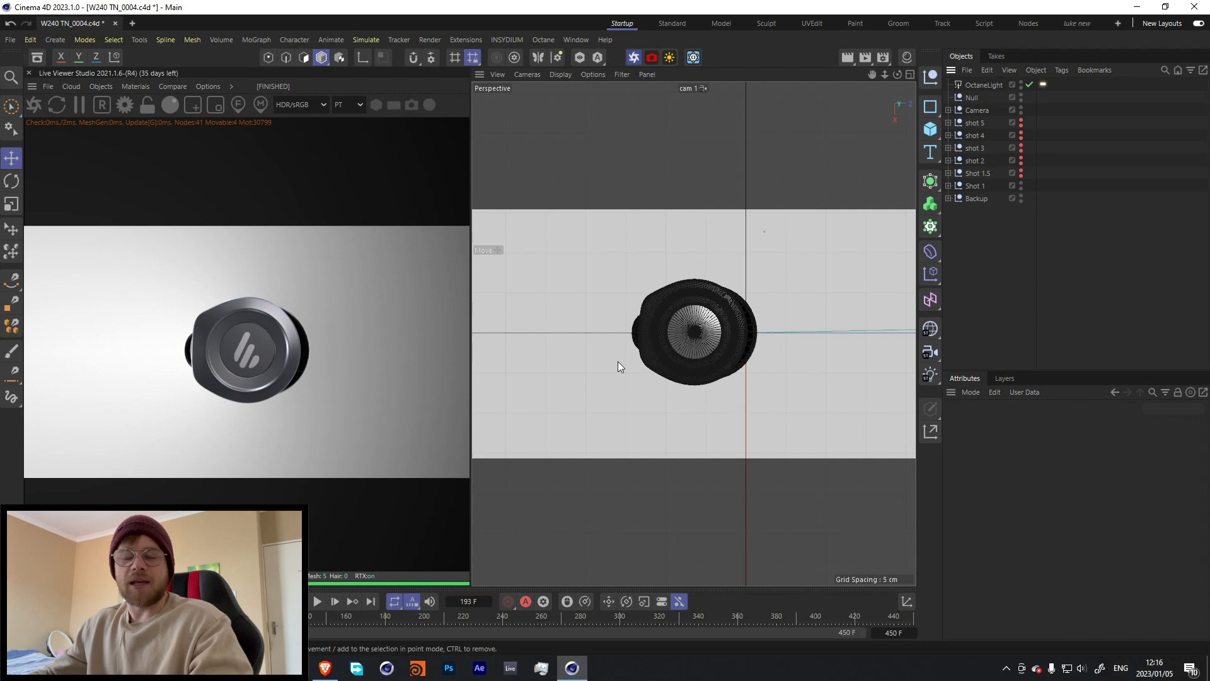
{"action": "mouse_move", "coordinate": [594, 392]}
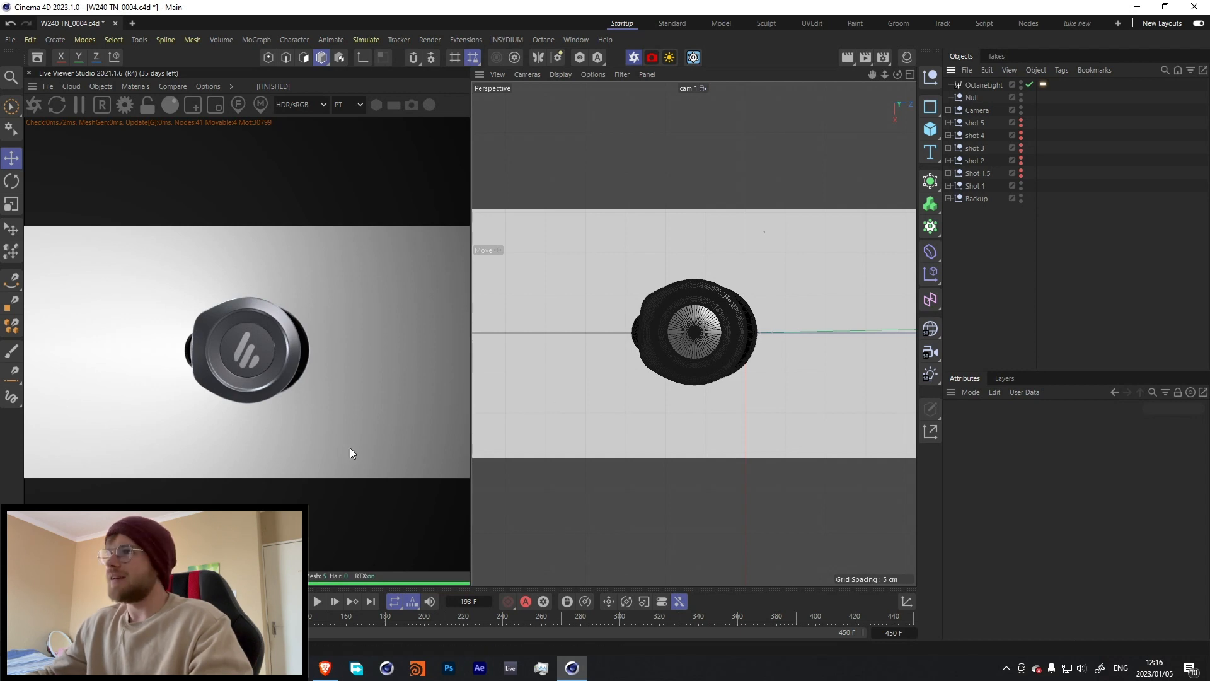
{"action": "left_click", "coordinate": [317, 601]}
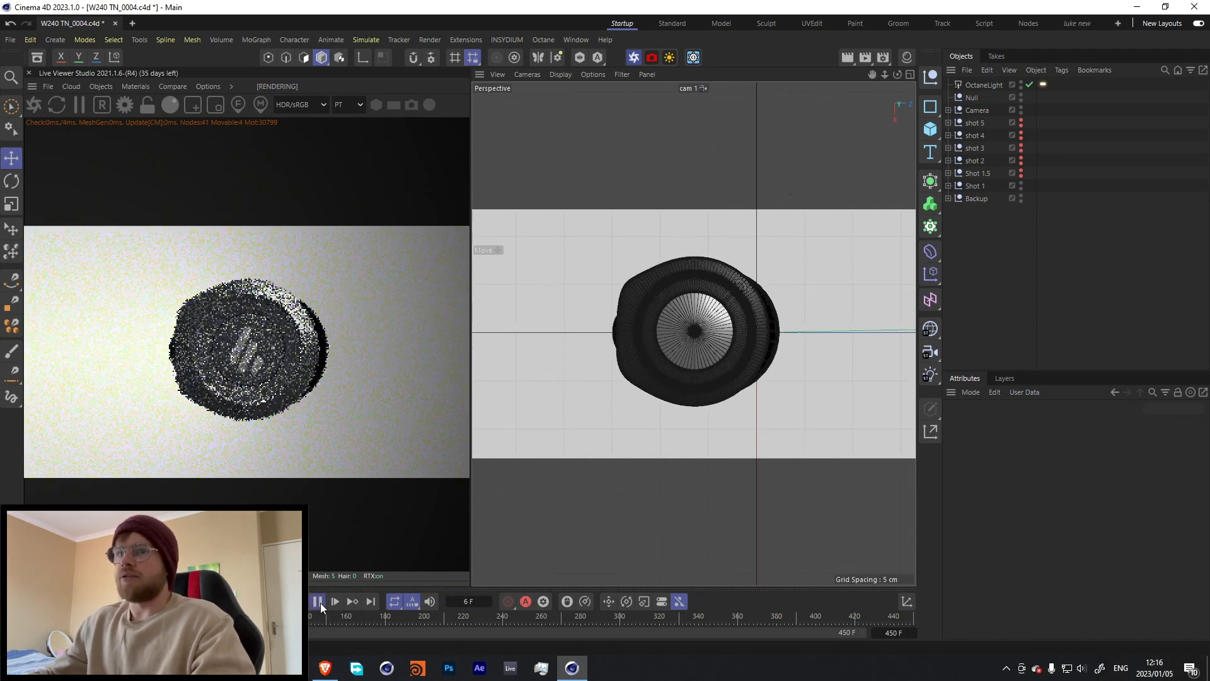
{"action": "left_click", "coordinate": [317, 601]}
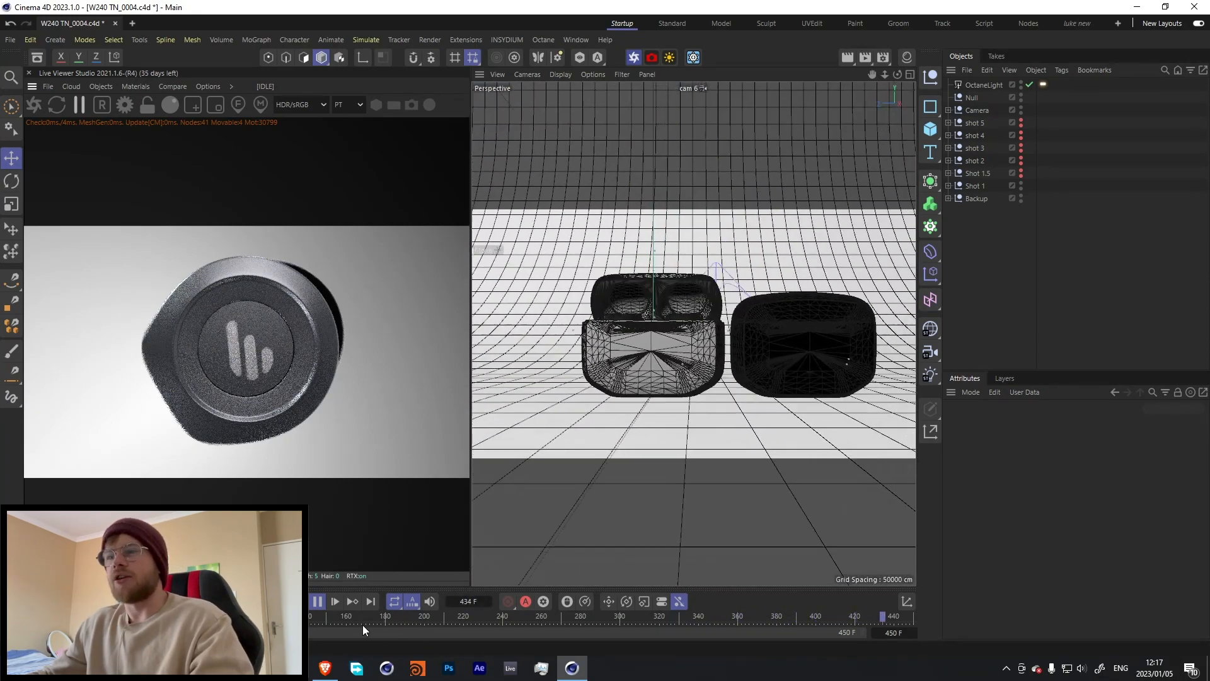
{"action": "left_click", "coordinate": [316, 601]}
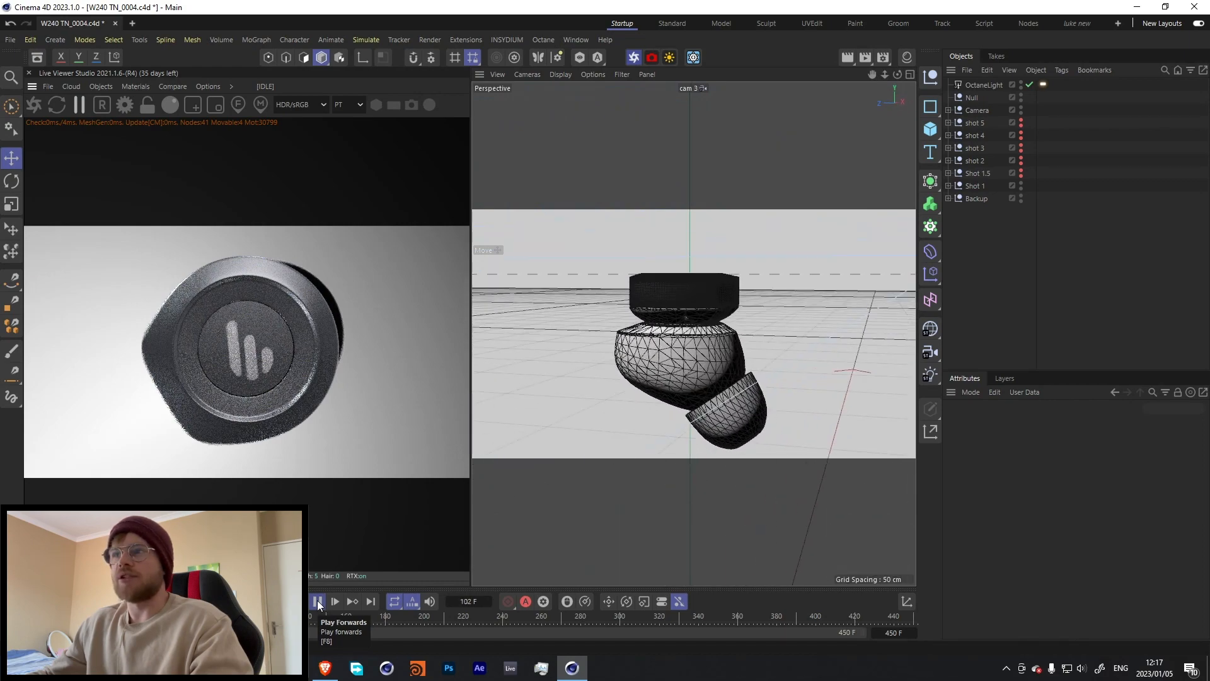
{"action": "left_click", "coordinate": [316, 601]}
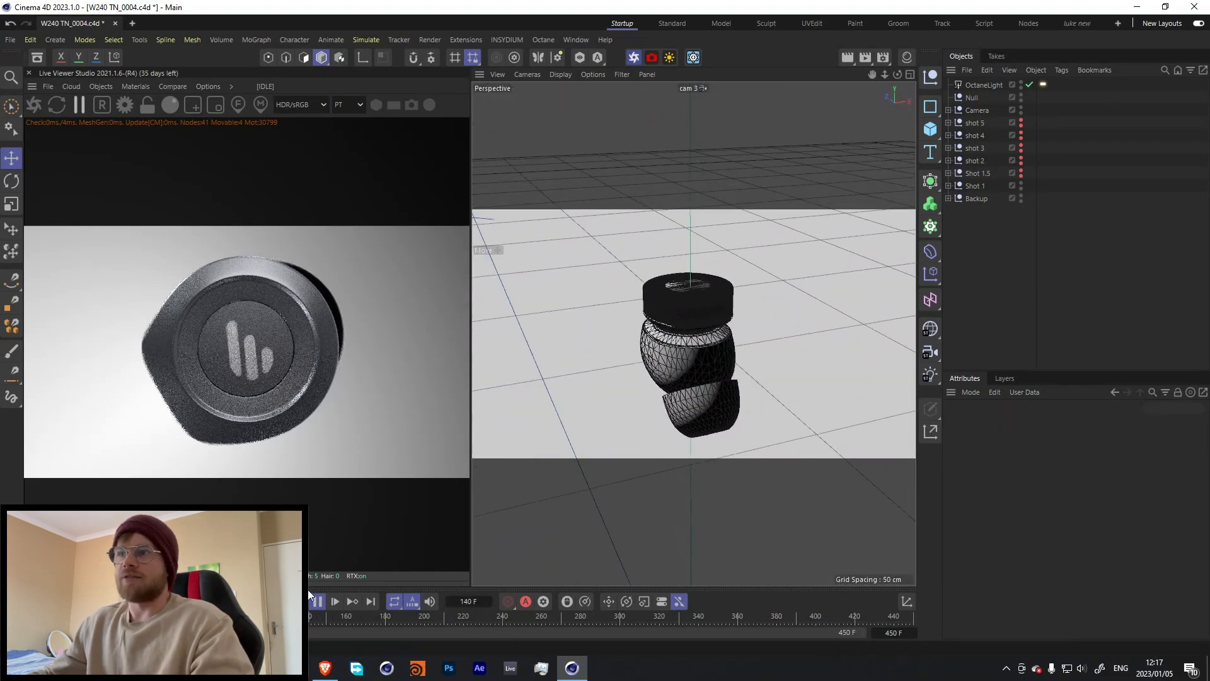
{"action": "left_click", "coordinate": [316, 602]}
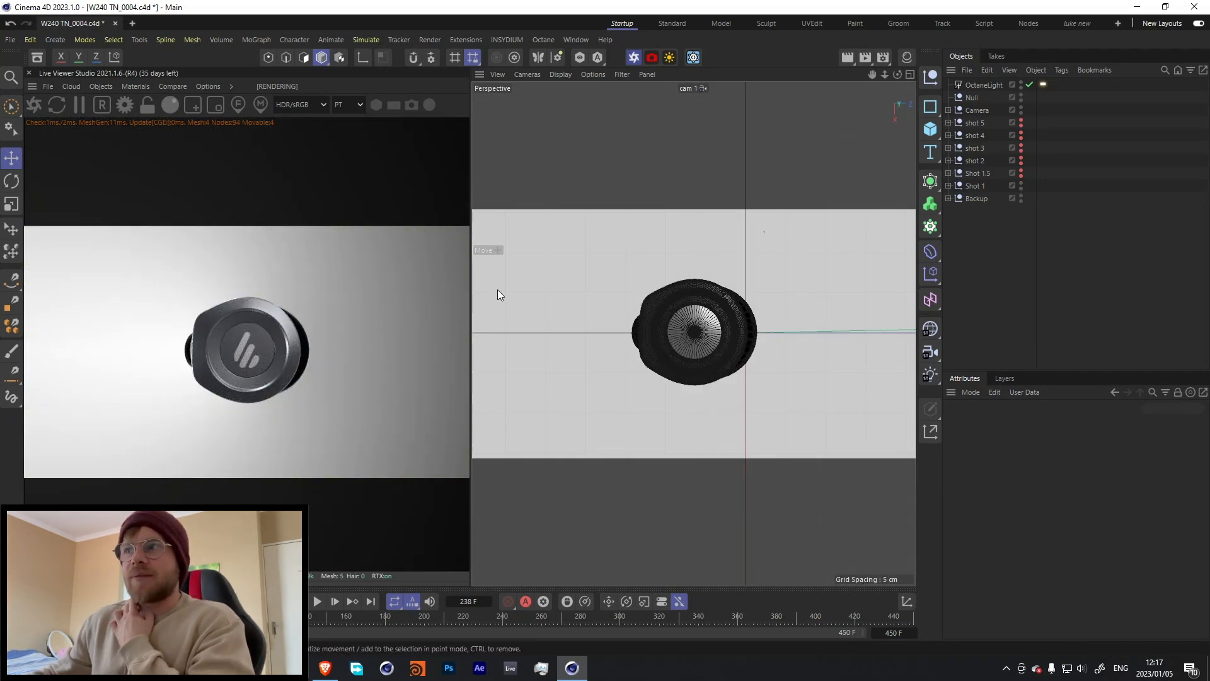
{"action": "mouse_move", "coordinate": [710, 406]}
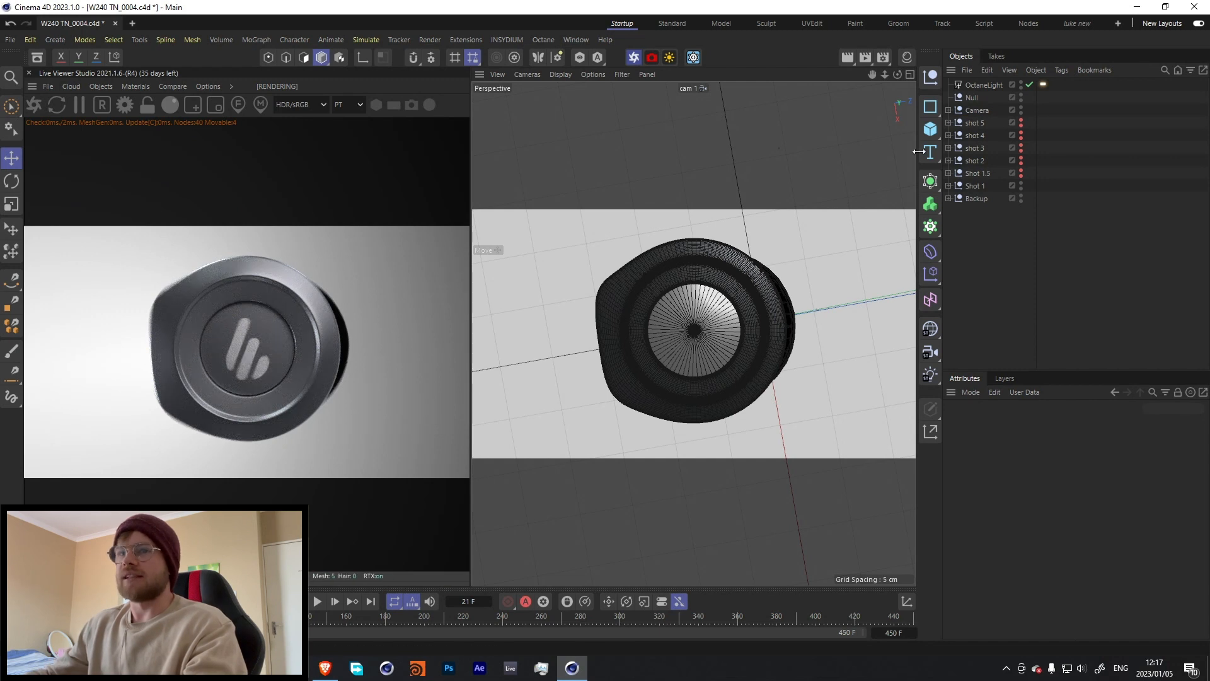
{"action": "left_click", "coordinate": [1046, 210]}
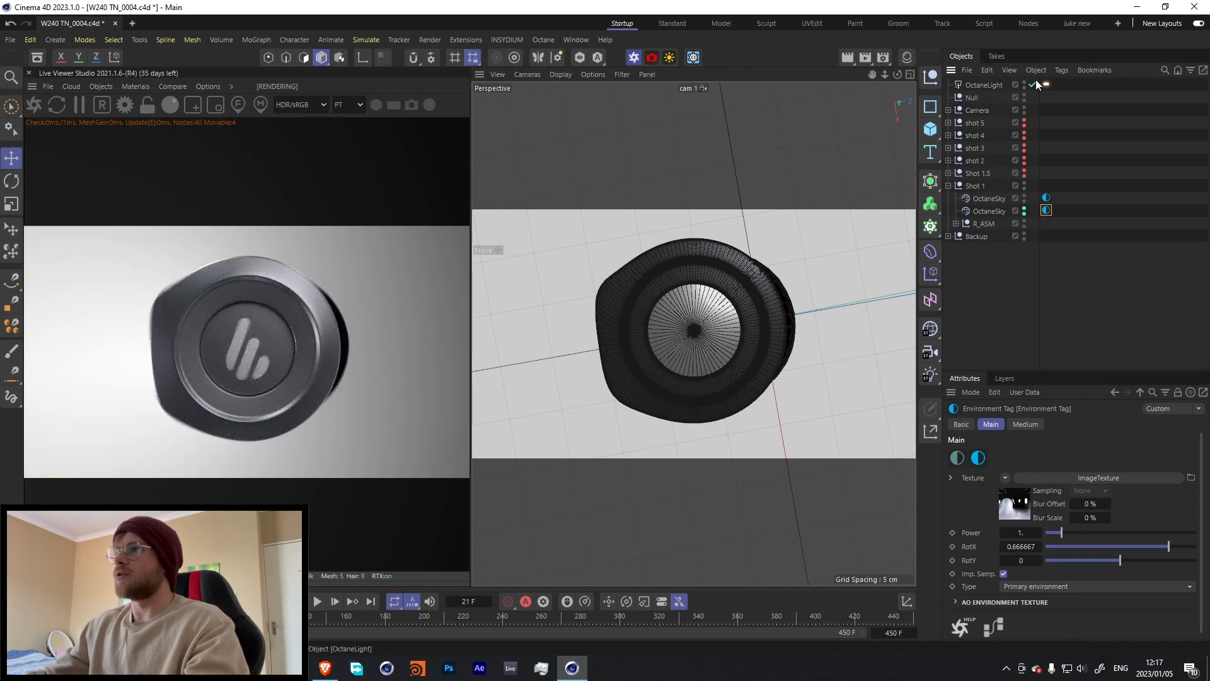
{"action": "left_click", "coordinate": [1030, 85]}
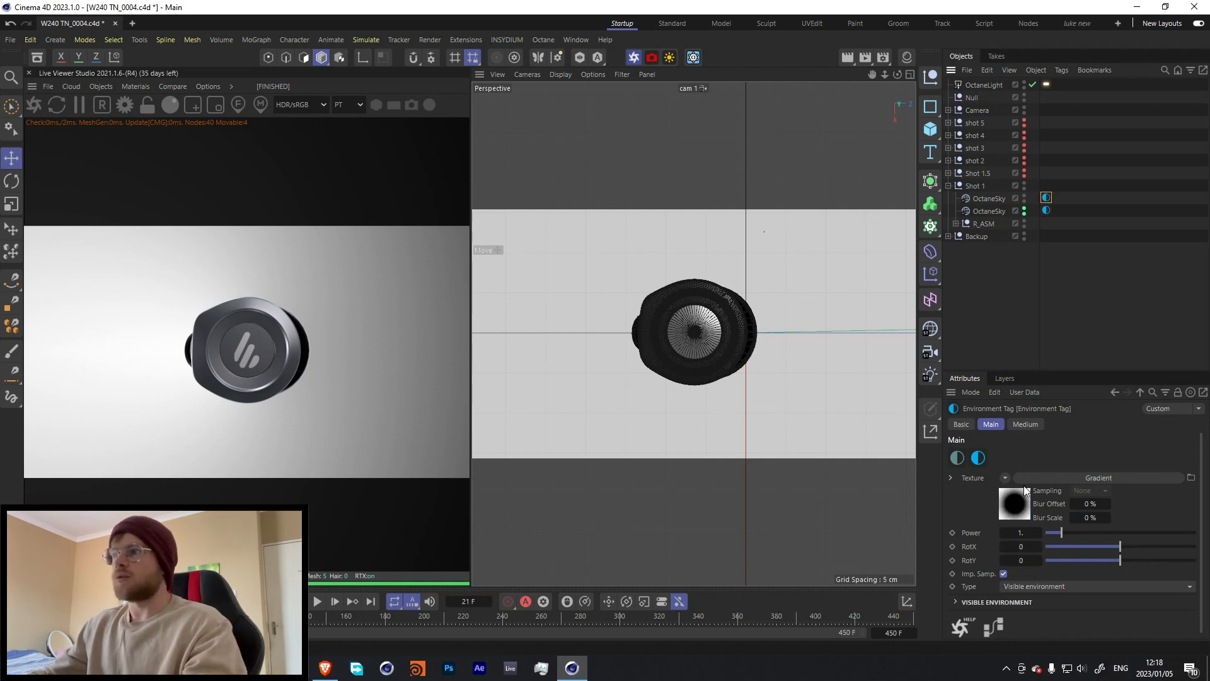
{"action": "mouse_move", "coordinate": [1006, 302]}
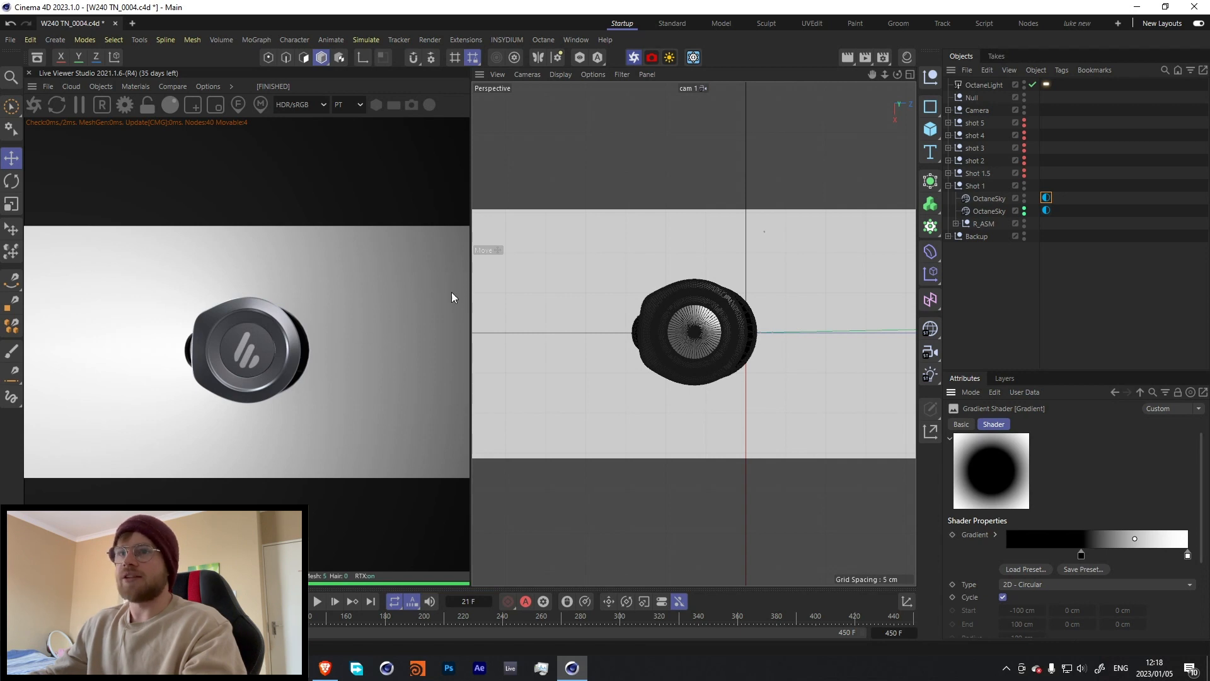
{"action": "mouse_move", "coordinate": [385, 254]}
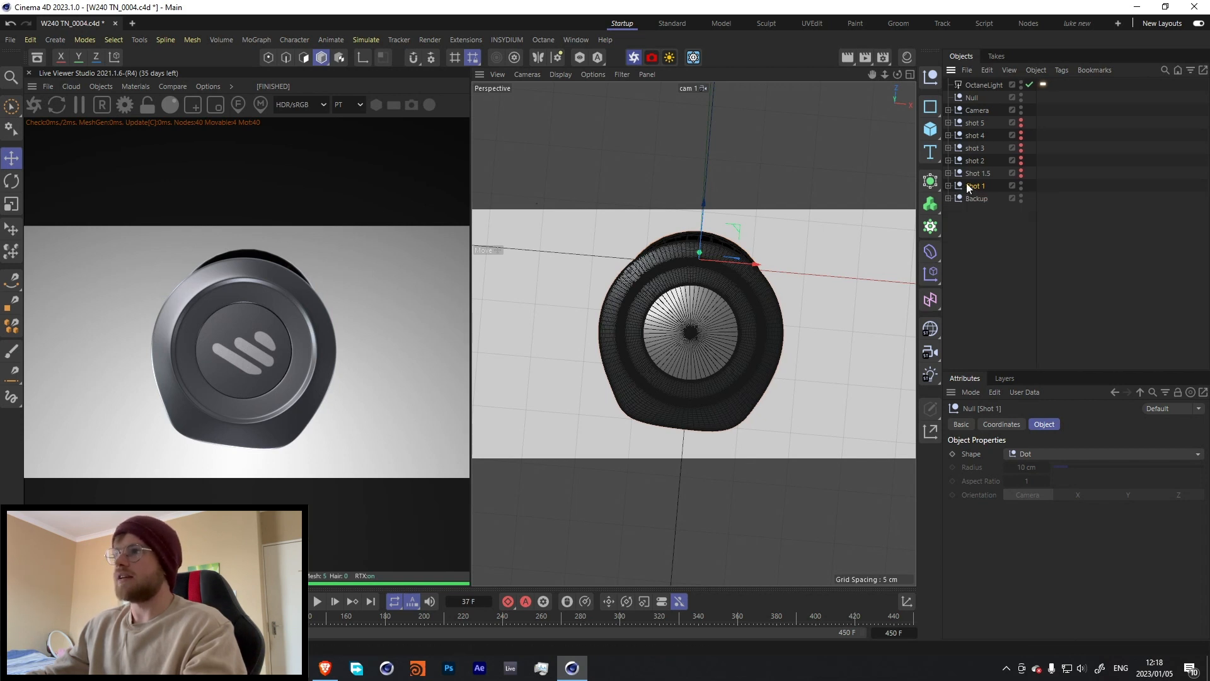
Select Shot 1, peek inside shot 3, then expand shot 2 to show Sound waves, Cloner and Displacer.
{"action": "left_click", "coordinate": [960, 424]}
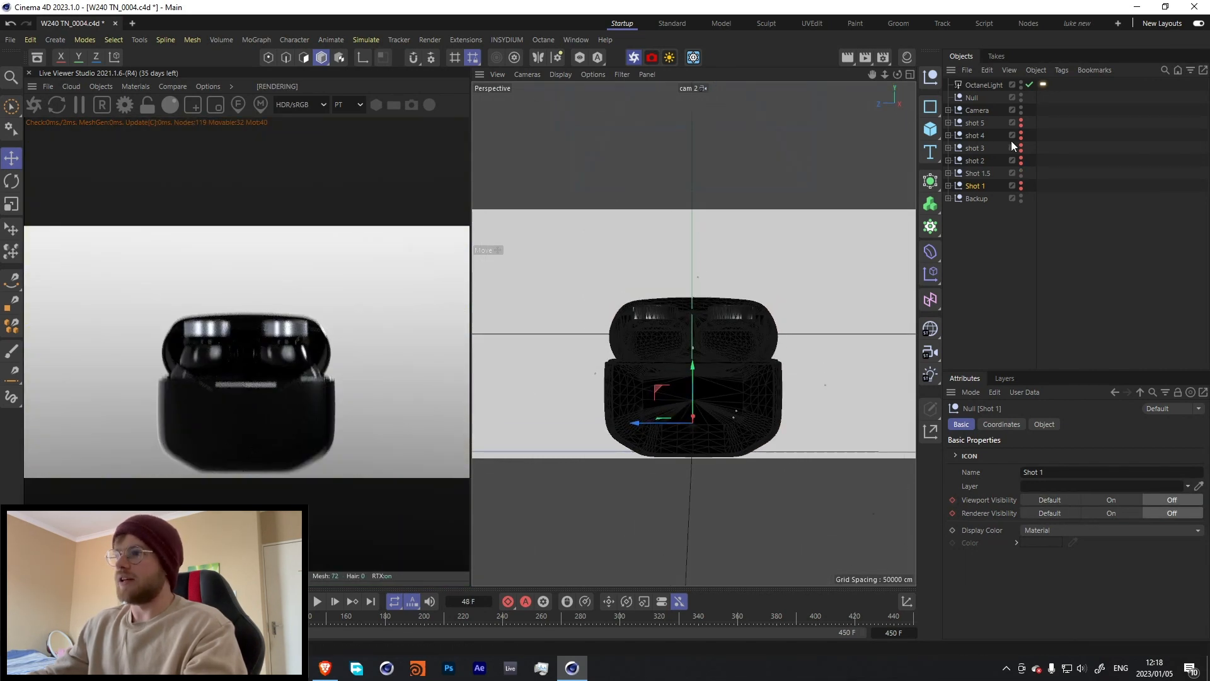
{"action": "left_click", "coordinate": [978, 172]}
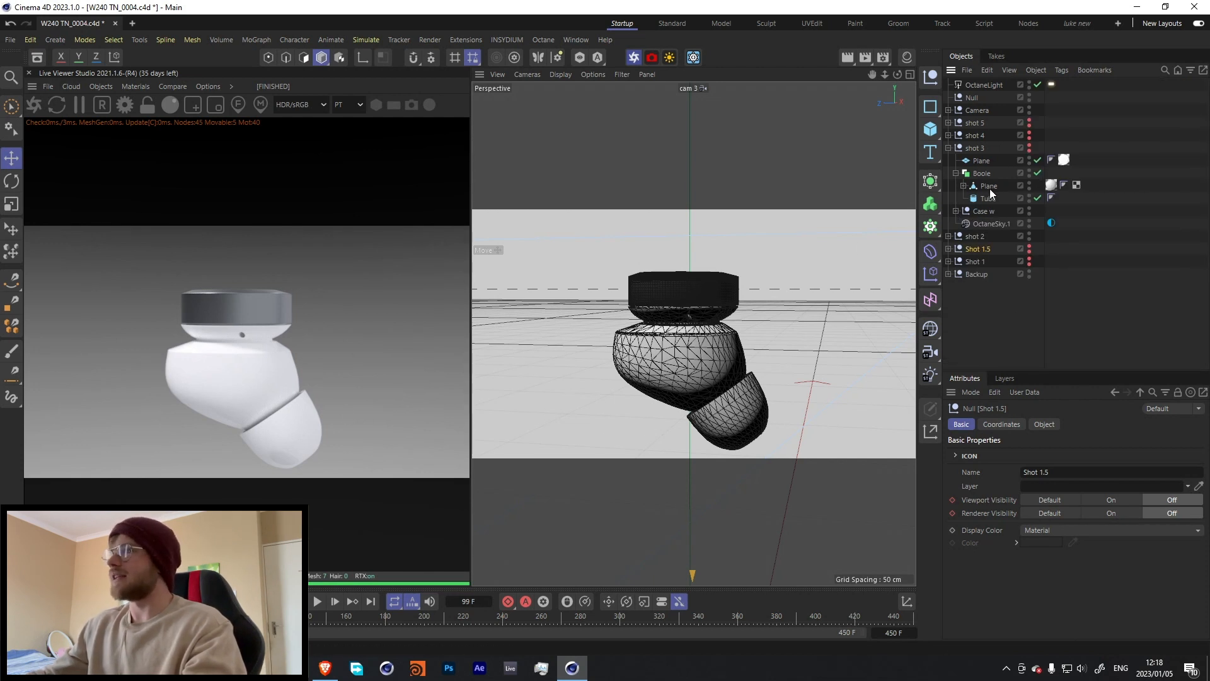
{"action": "left_click", "coordinate": [956, 210]}
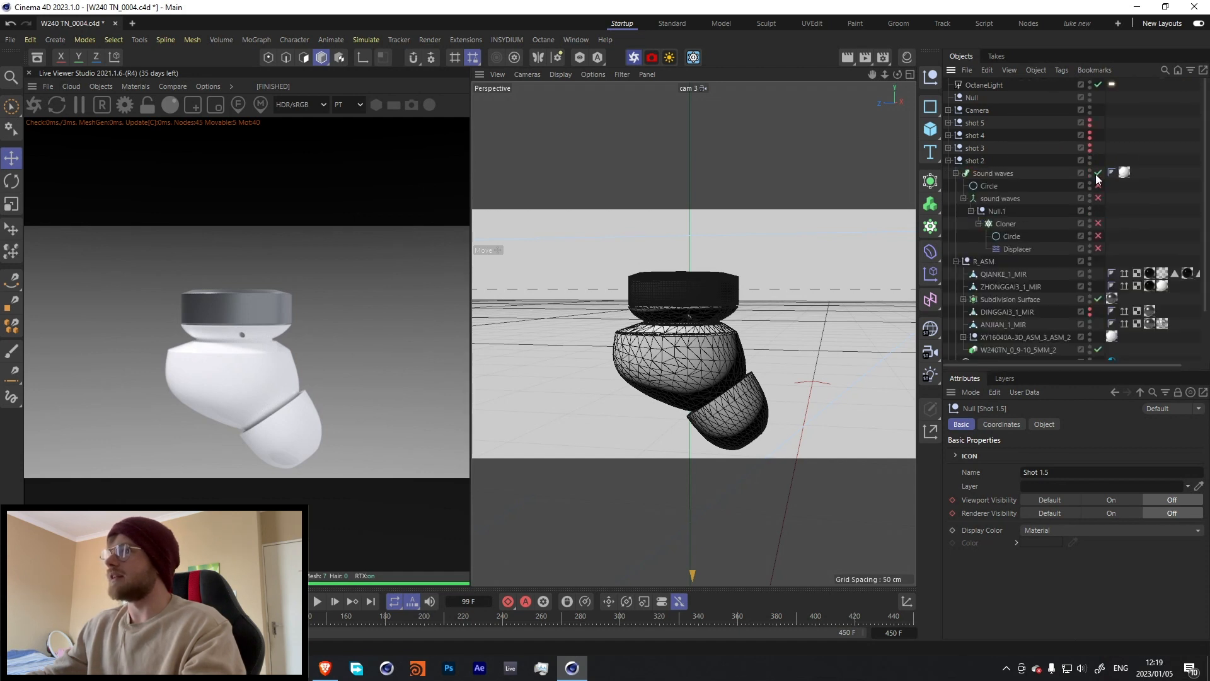
{"action": "left_click", "coordinate": [1090, 172]}
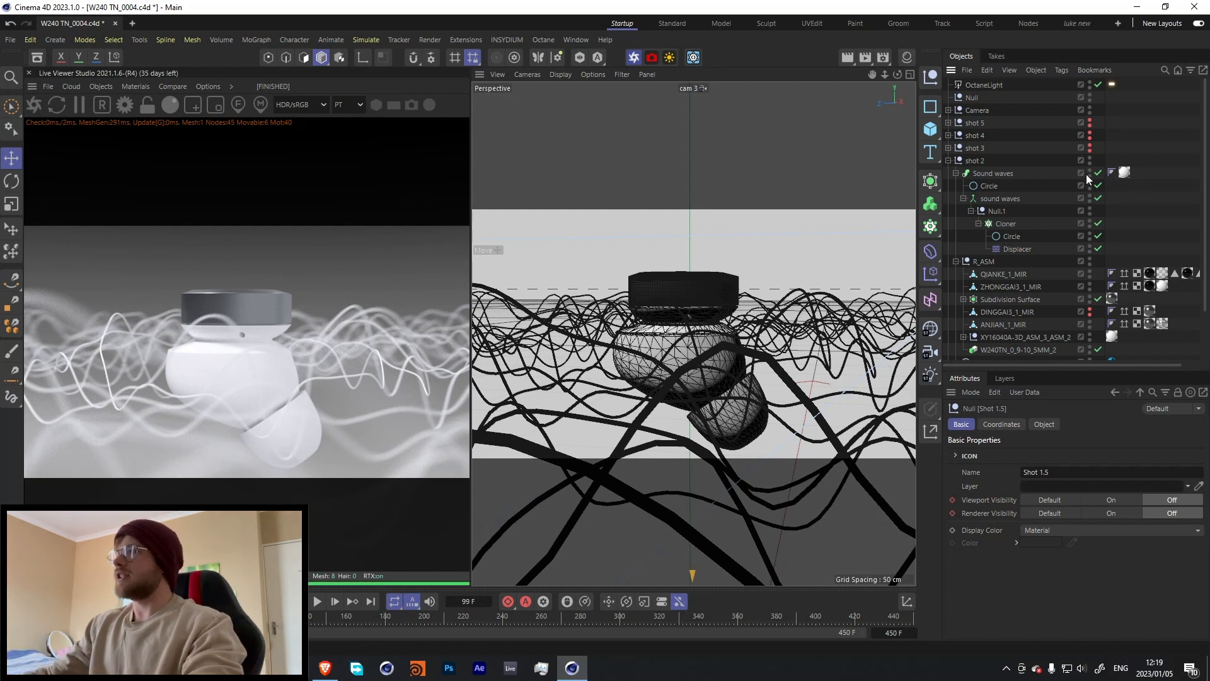
{"action": "left_click", "coordinate": [1097, 173]}
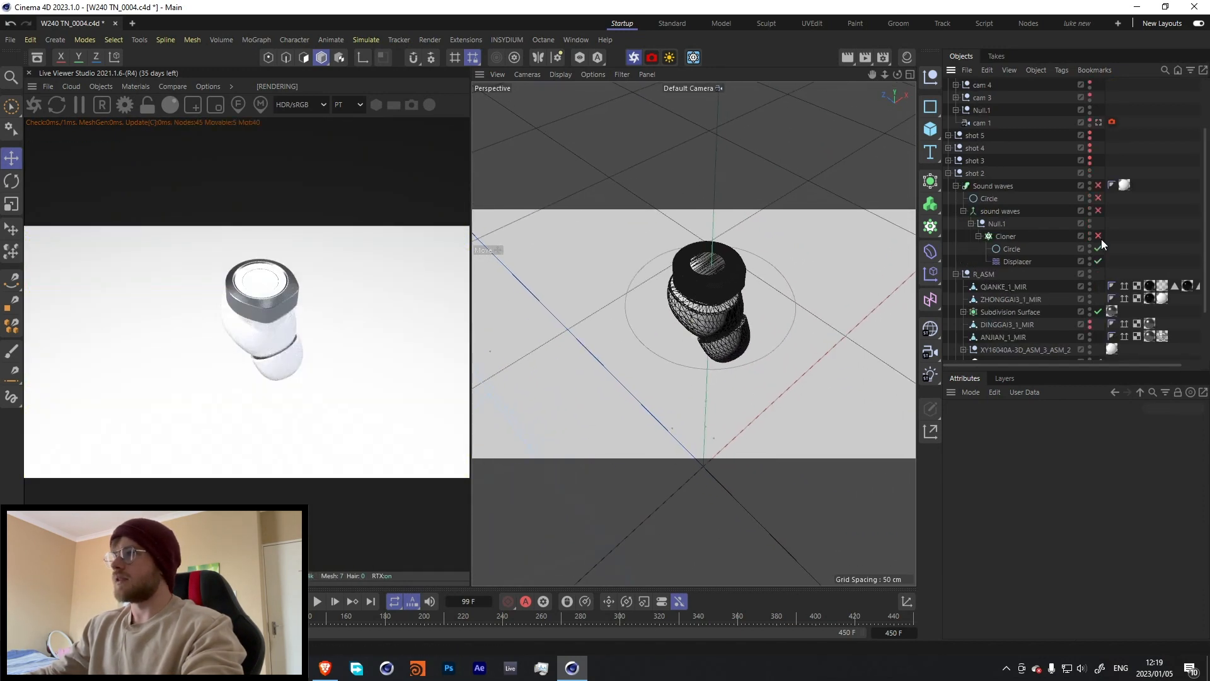
Enable the Cloner and inspect its circle, copy count and scaling.
{"action": "left_click", "coordinate": [1011, 249]}
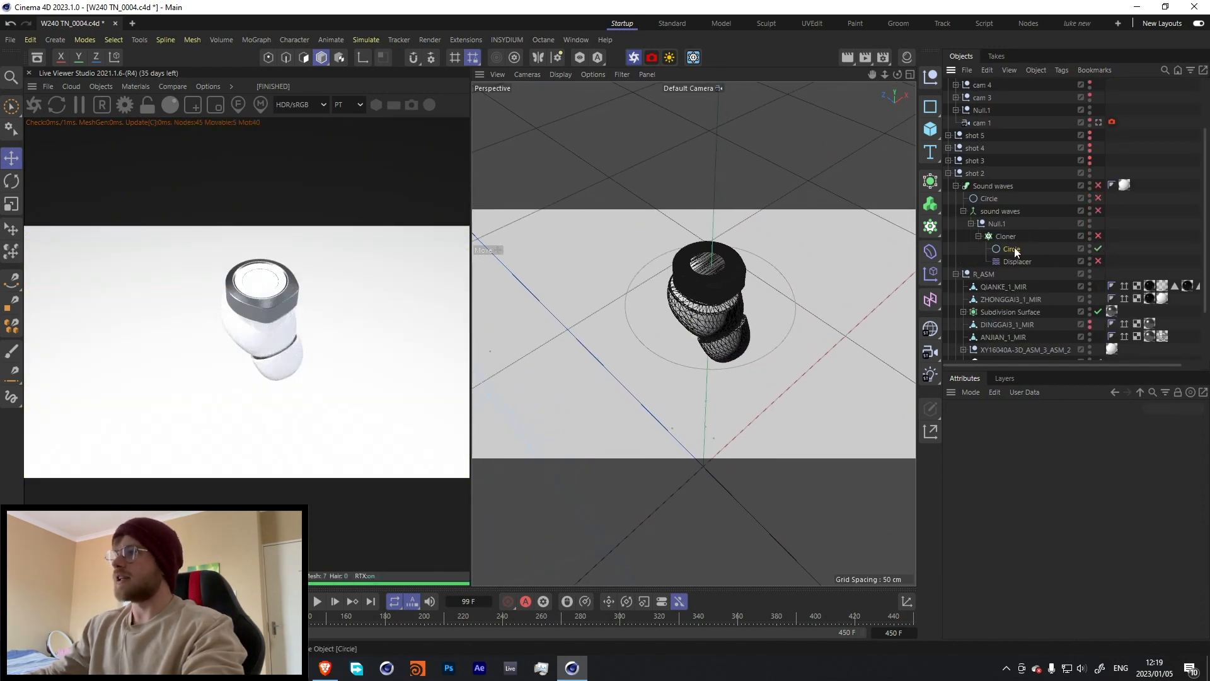
{"action": "left_click", "coordinate": [1011, 248]}
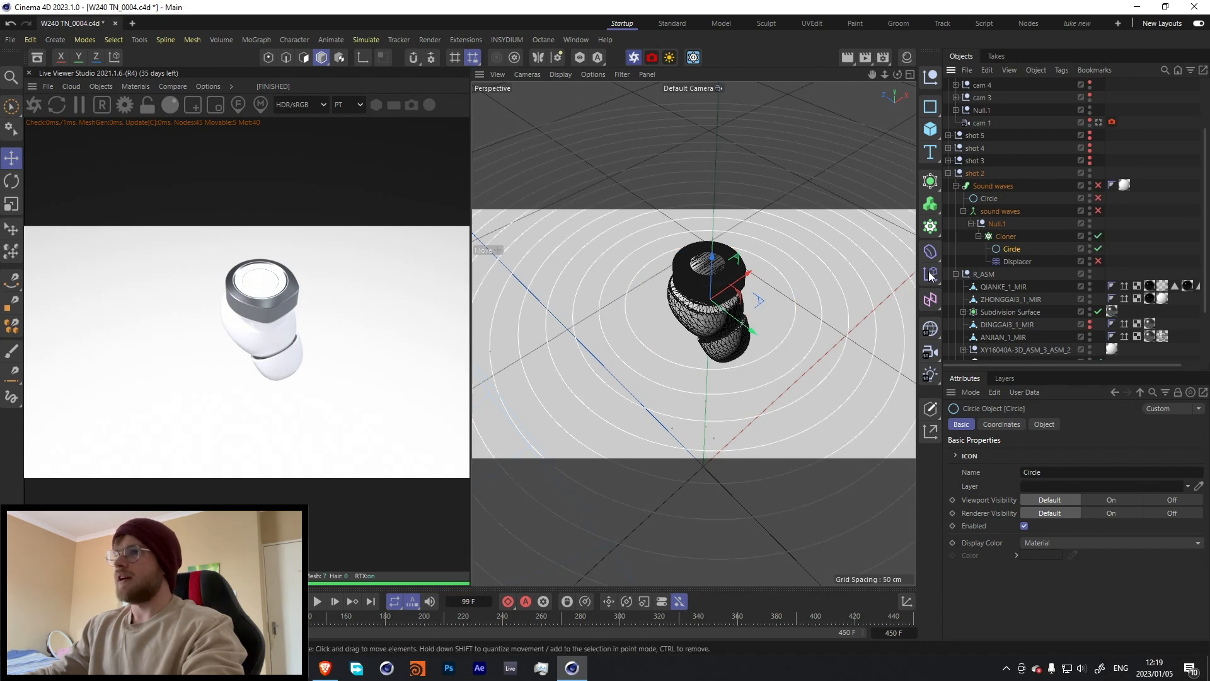
{"action": "left_click", "coordinate": [1004, 236]}
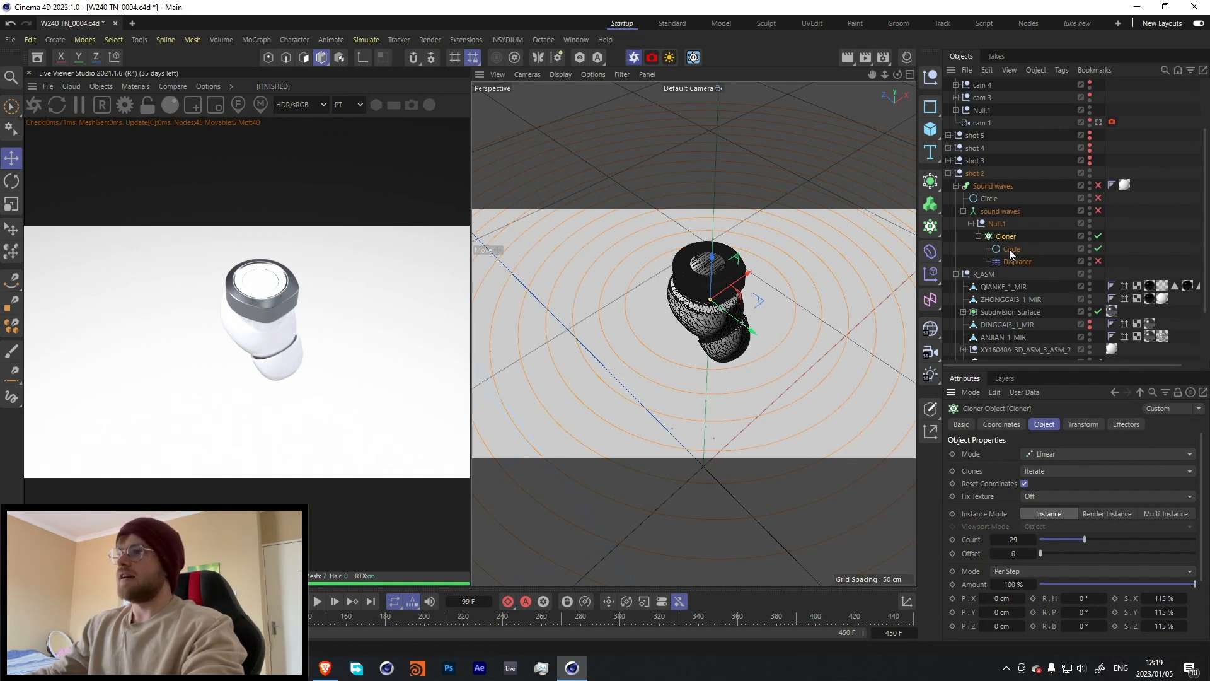
Enable the Displacer, review its noise shading, and inspect an object in Sound waves.
{"action": "left_click", "coordinate": [1017, 261]}
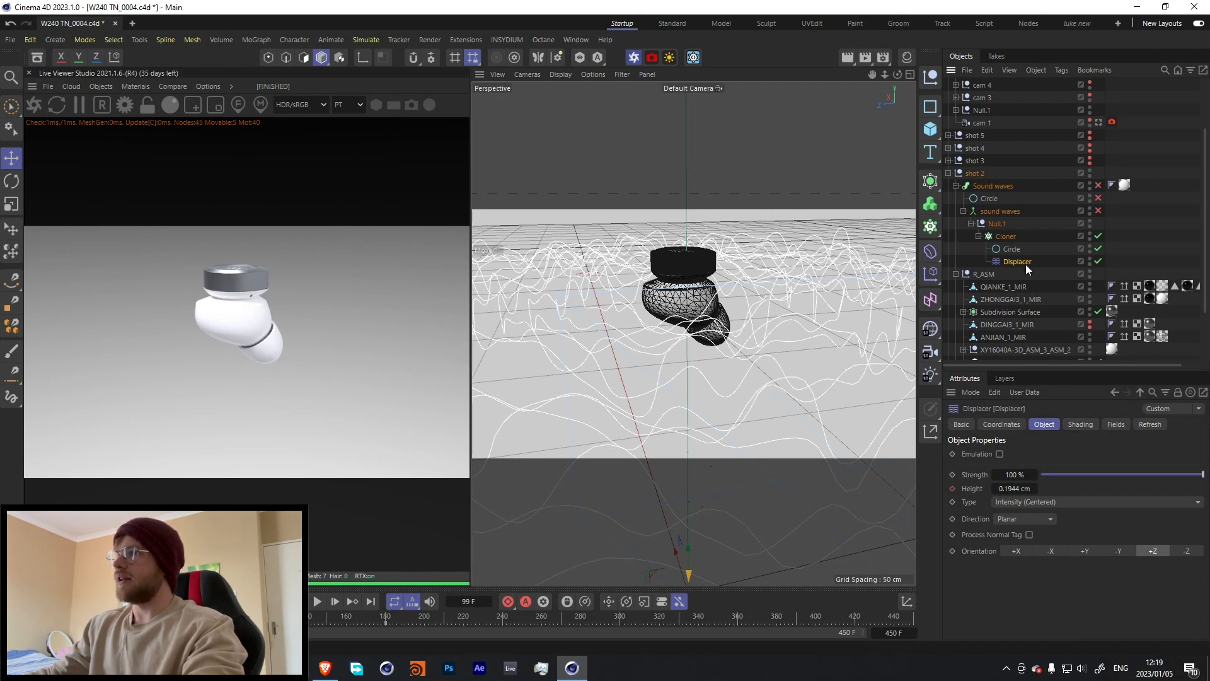
{"action": "mouse_move", "coordinate": [951, 500]}
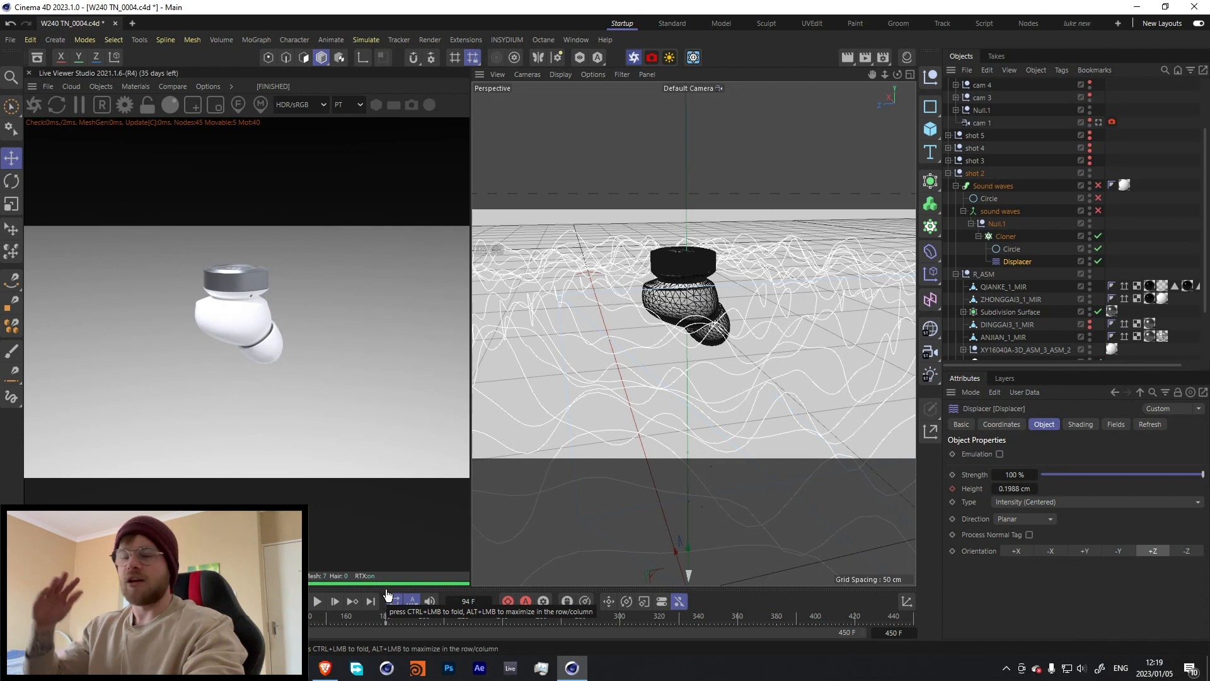
{"action": "left_click", "coordinate": [1080, 423]}
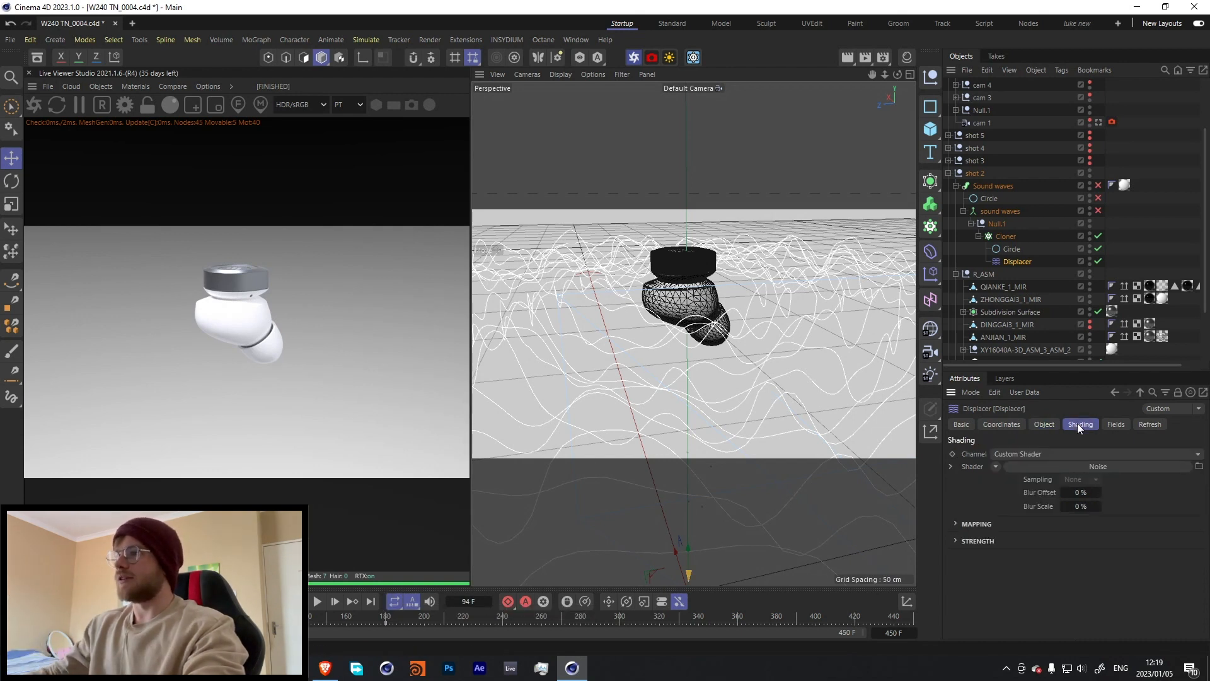
{"action": "left_click", "coordinate": [1097, 467]}
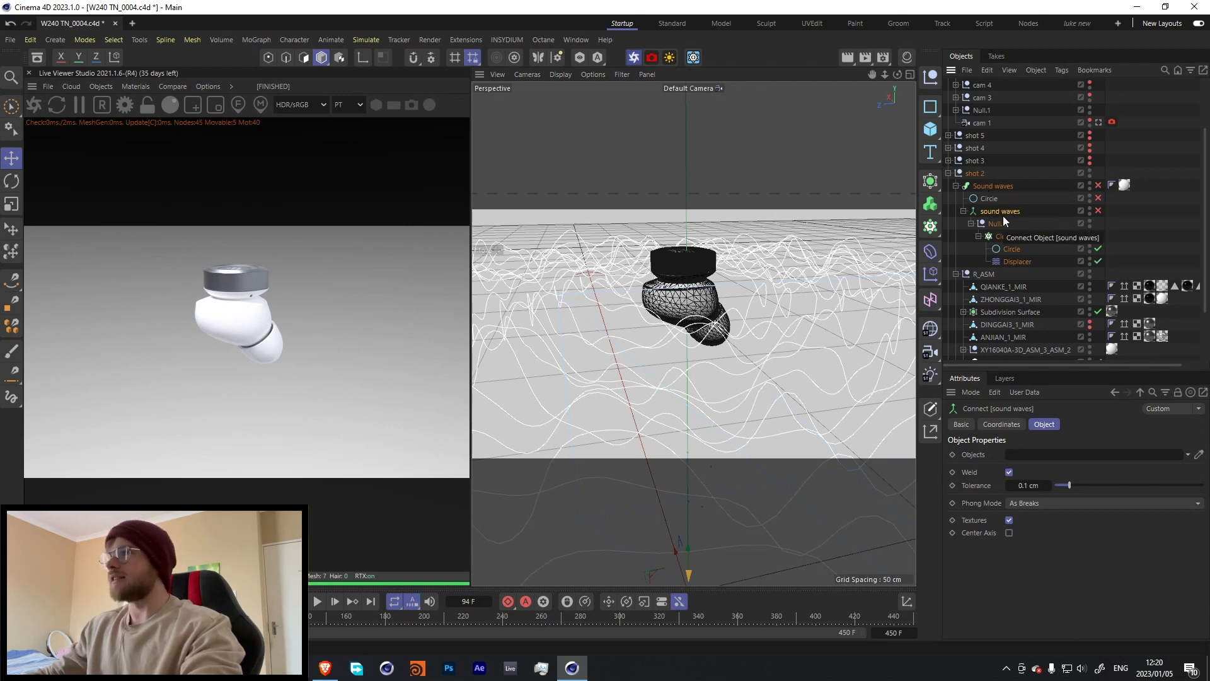
{"action": "left_click", "coordinate": [988, 199]}
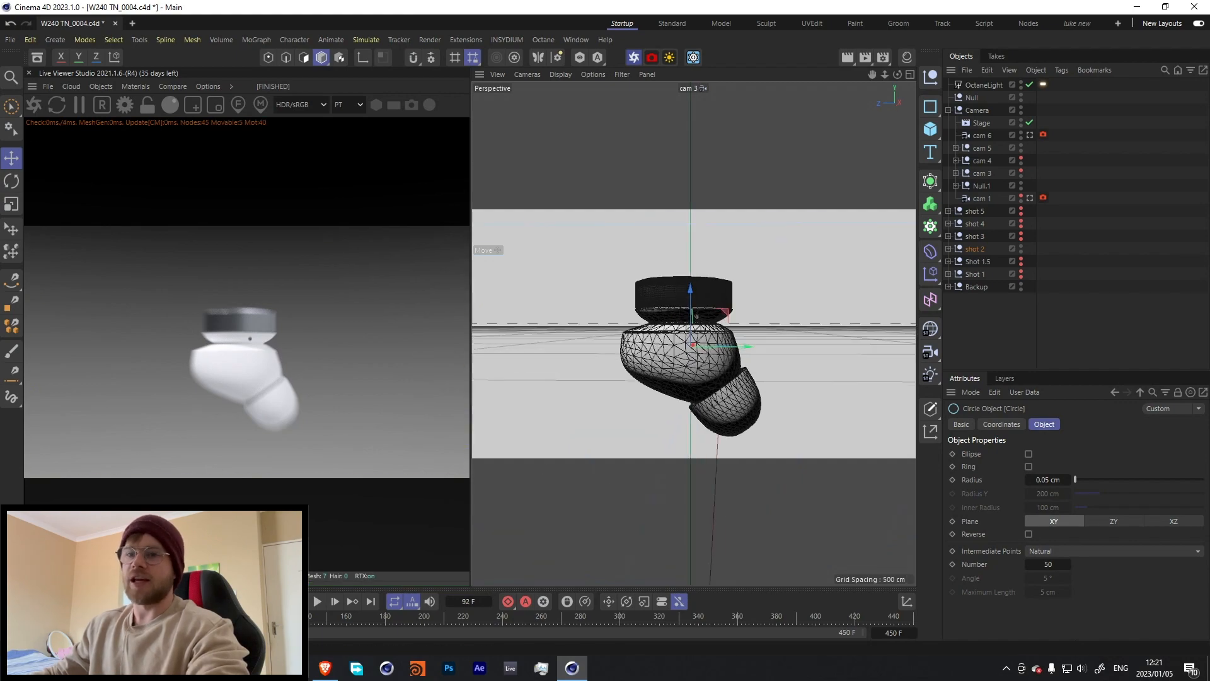
{"action": "left_click", "coordinate": [316, 601]}
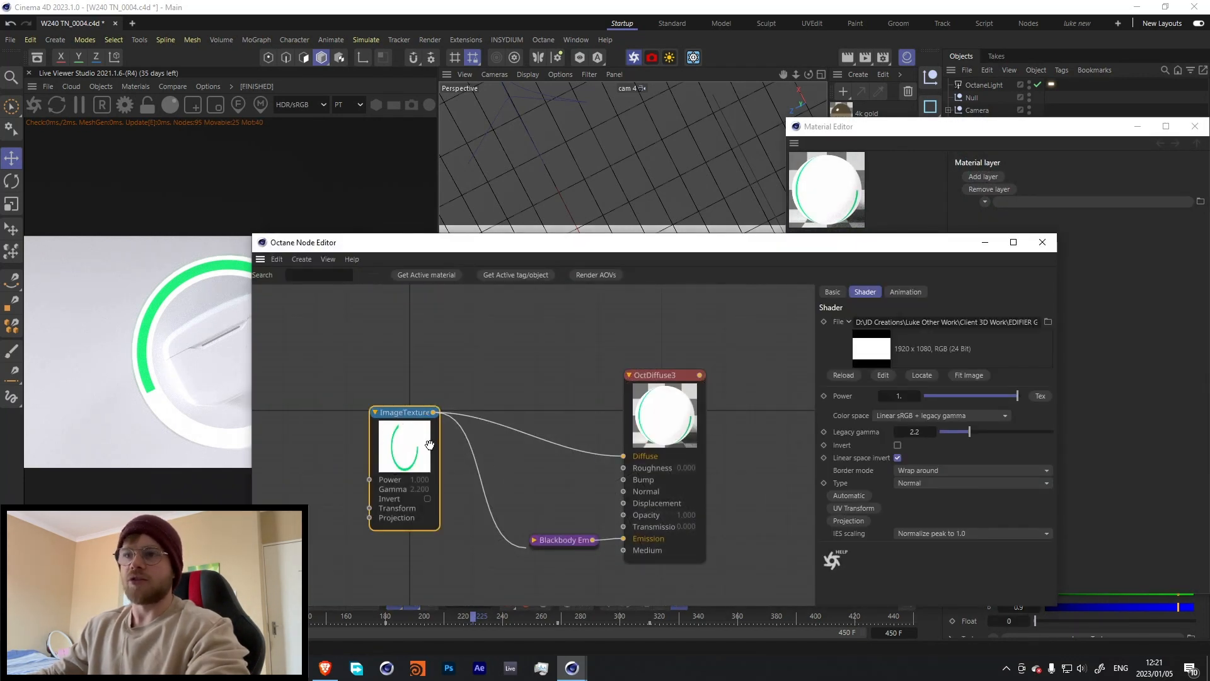
{"action": "mouse_move", "coordinate": [424, 436]}
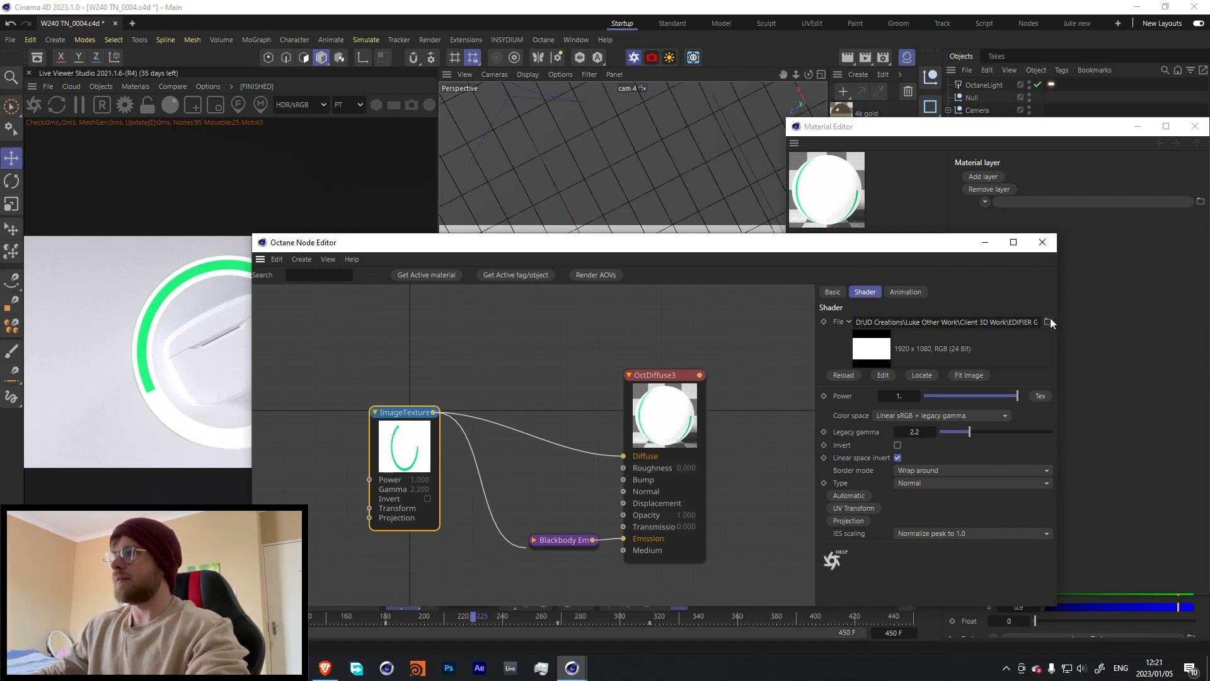
Browse the ImageTexture file to view the charge PNG sequence, then cancel unchanged.
{"action": "left_click", "coordinate": [1049, 322]}
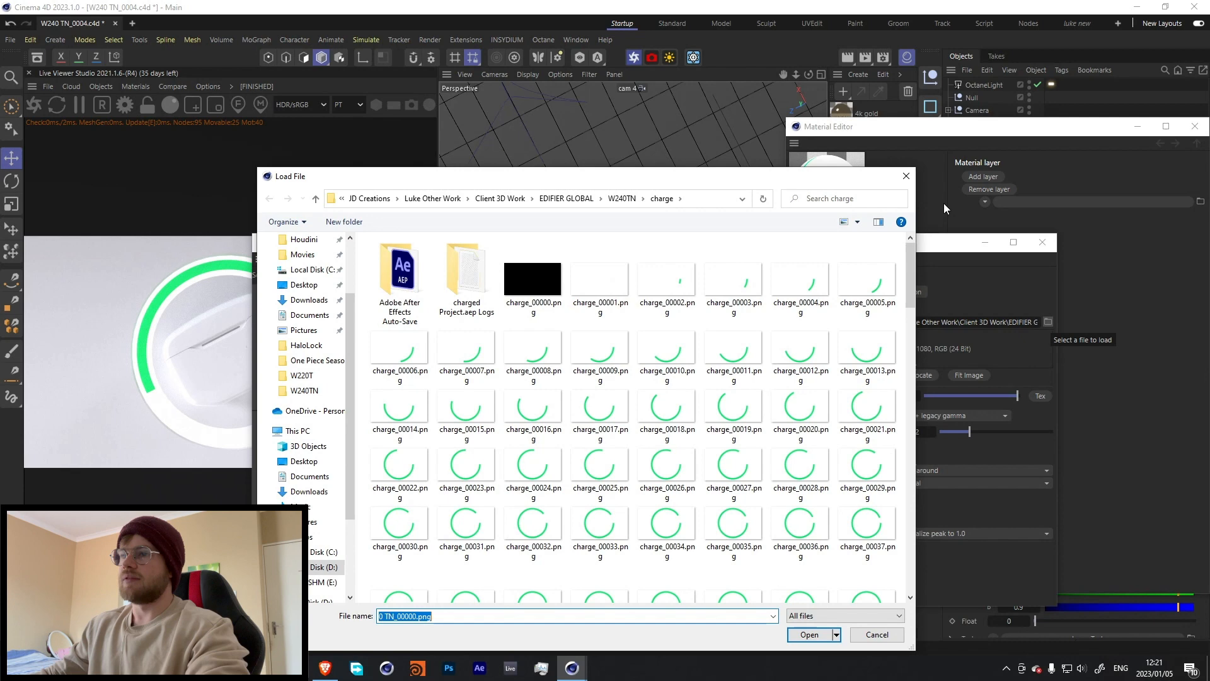
{"action": "left_click", "coordinate": [809, 634]}
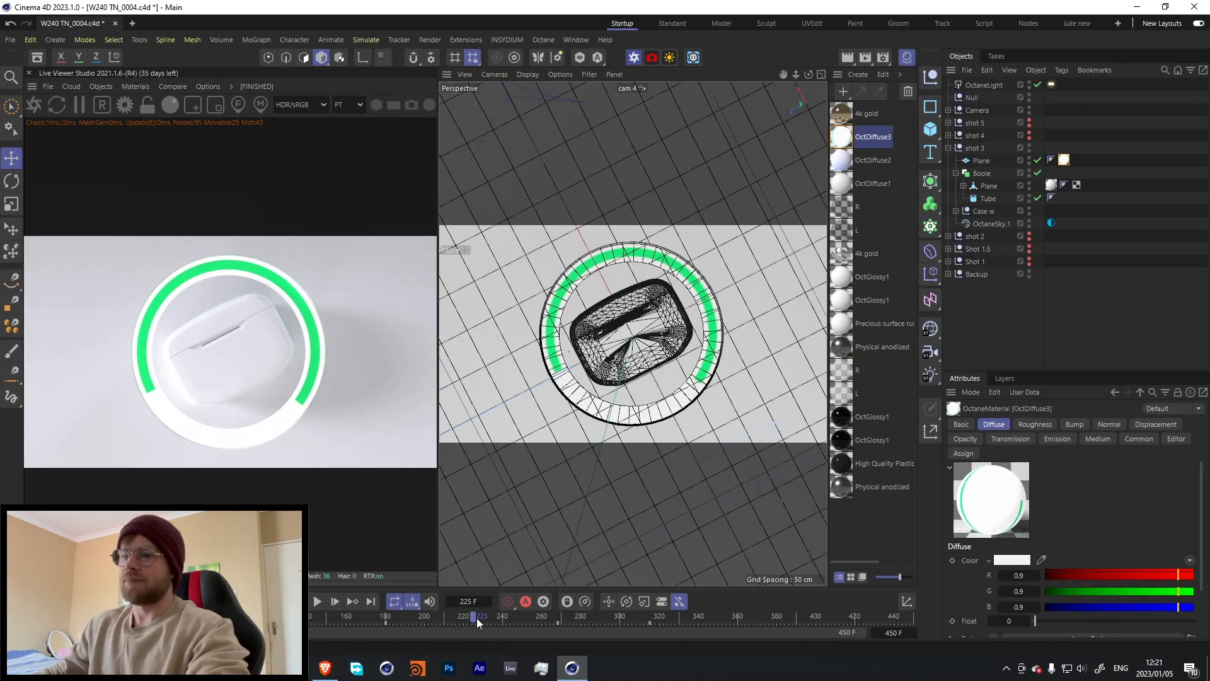
Scrub the timeline to frame 340 for the cam 5 X-Particles ring shot.
{"action": "left_click_drag", "start_coordinate": [478, 615], "coordinate": [560, 615]}
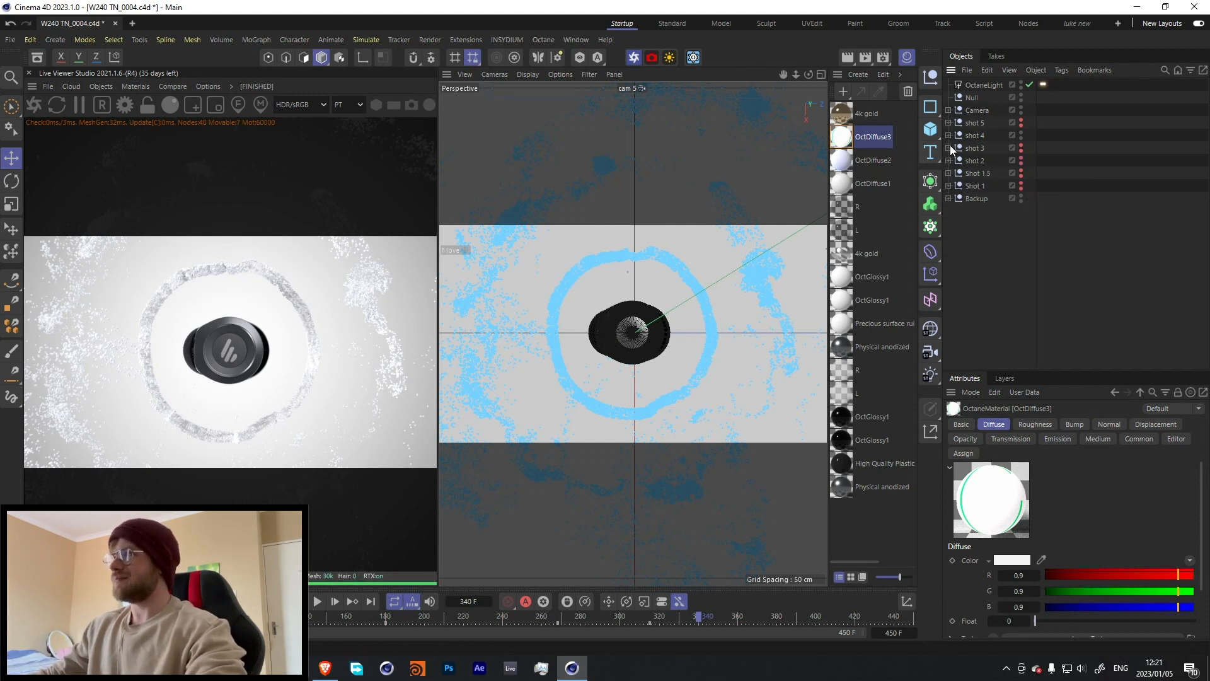
{"action": "left_click", "coordinate": [955, 135]}
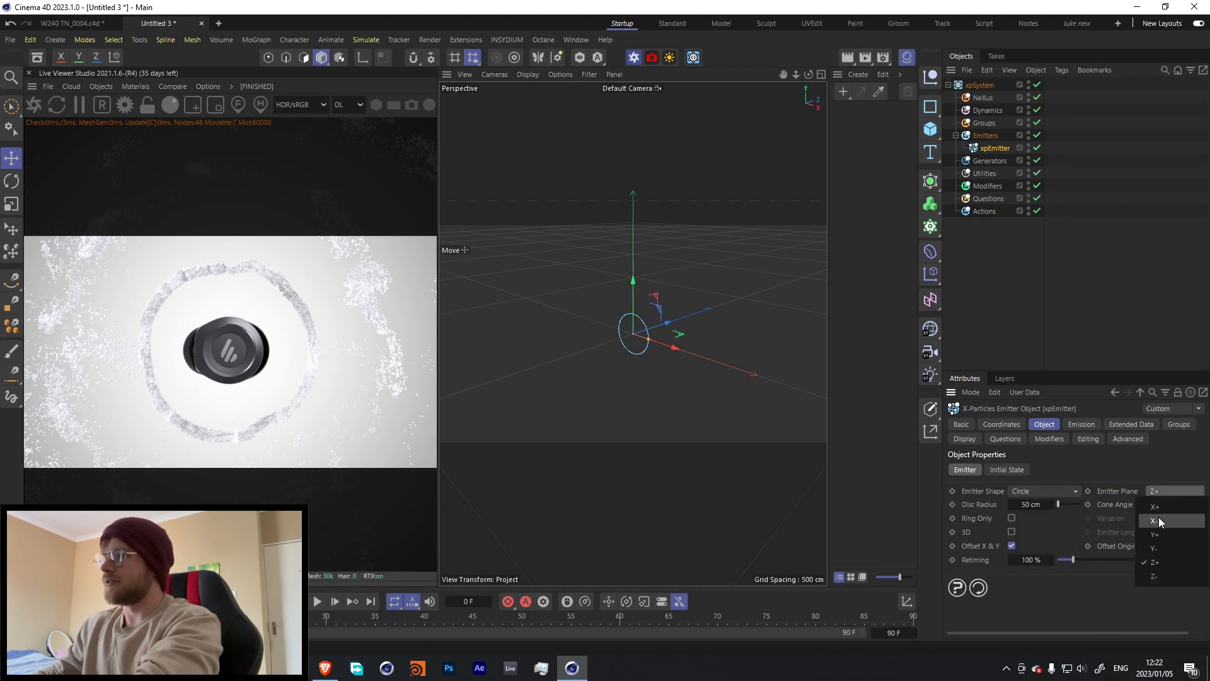
Set the xpEmitter to Circle shape, Y+ plane, Pulse emission with 2F length, then rewind.
{"action": "left_click", "coordinate": [1157, 533]}
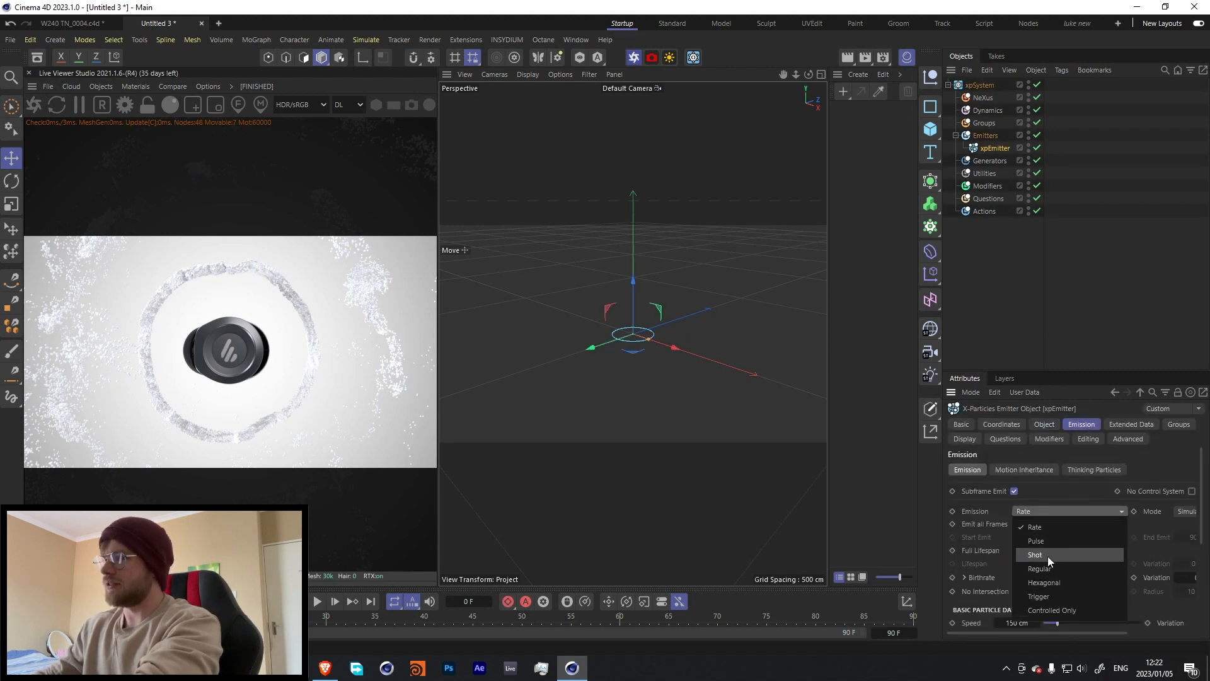
{"action": "left_click", "coordinate": [1035, 540]}
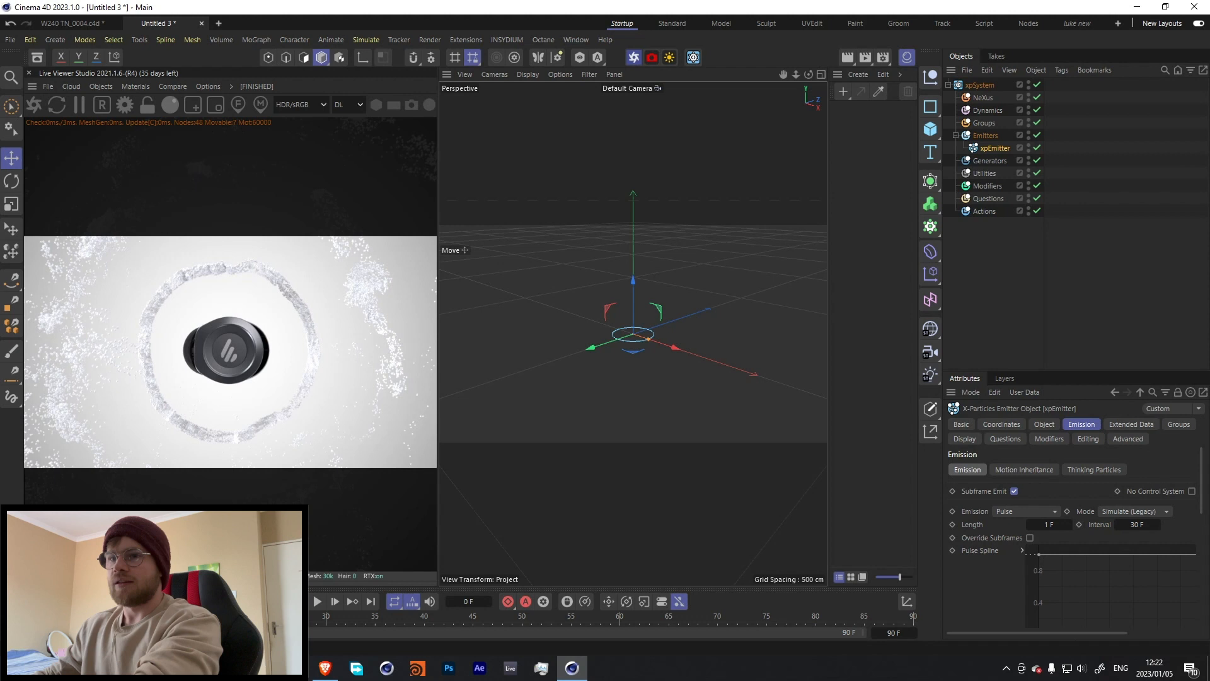
{"action": "left_click", "coordinate": [317, 602]}
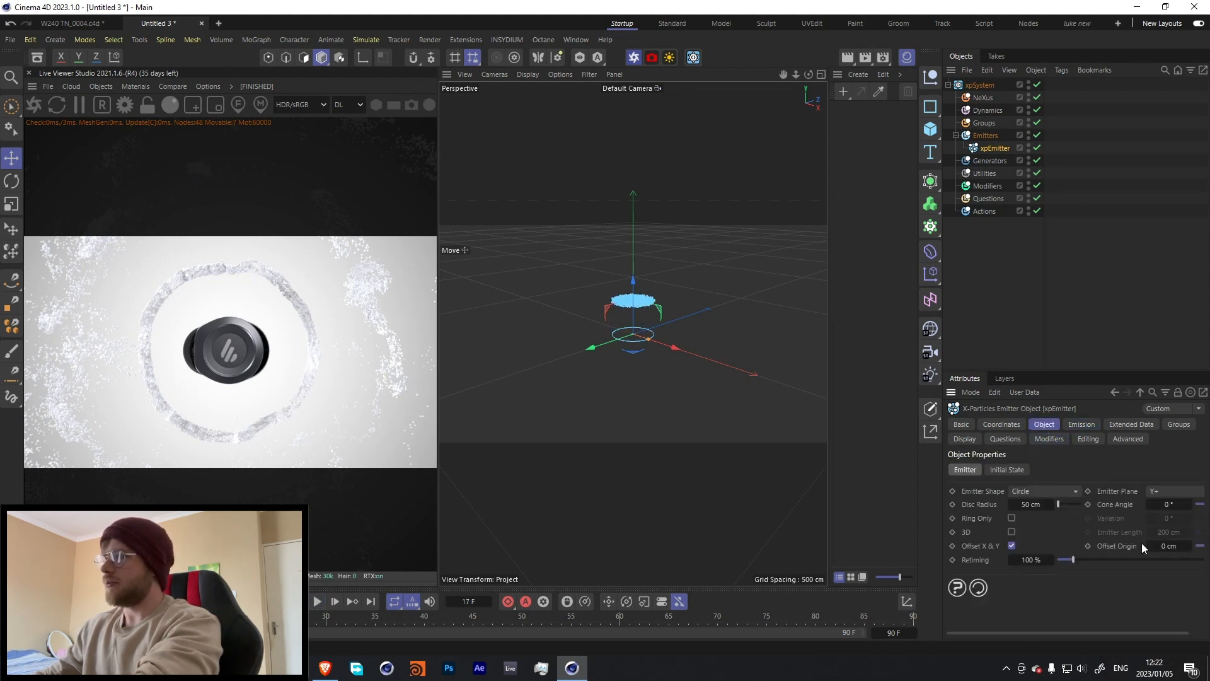
{"action": "left_click", "coordinate": [1011, 518]}
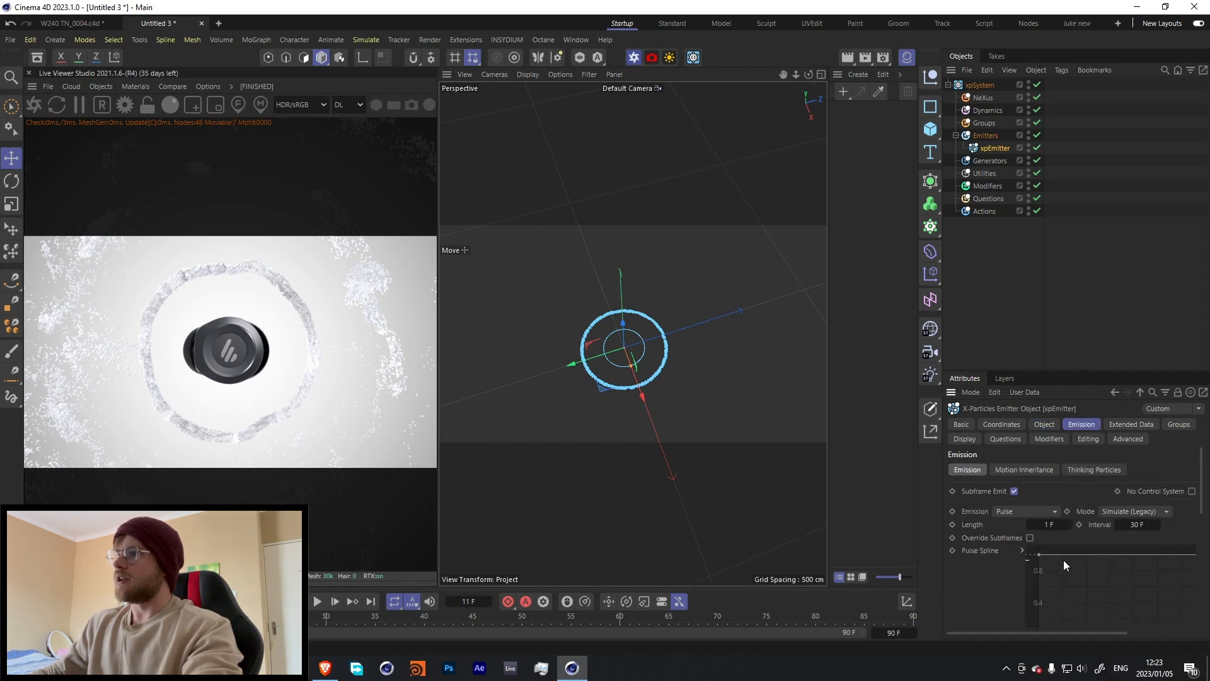
{"action": "left_click", "coordinate": [1048, 524]}
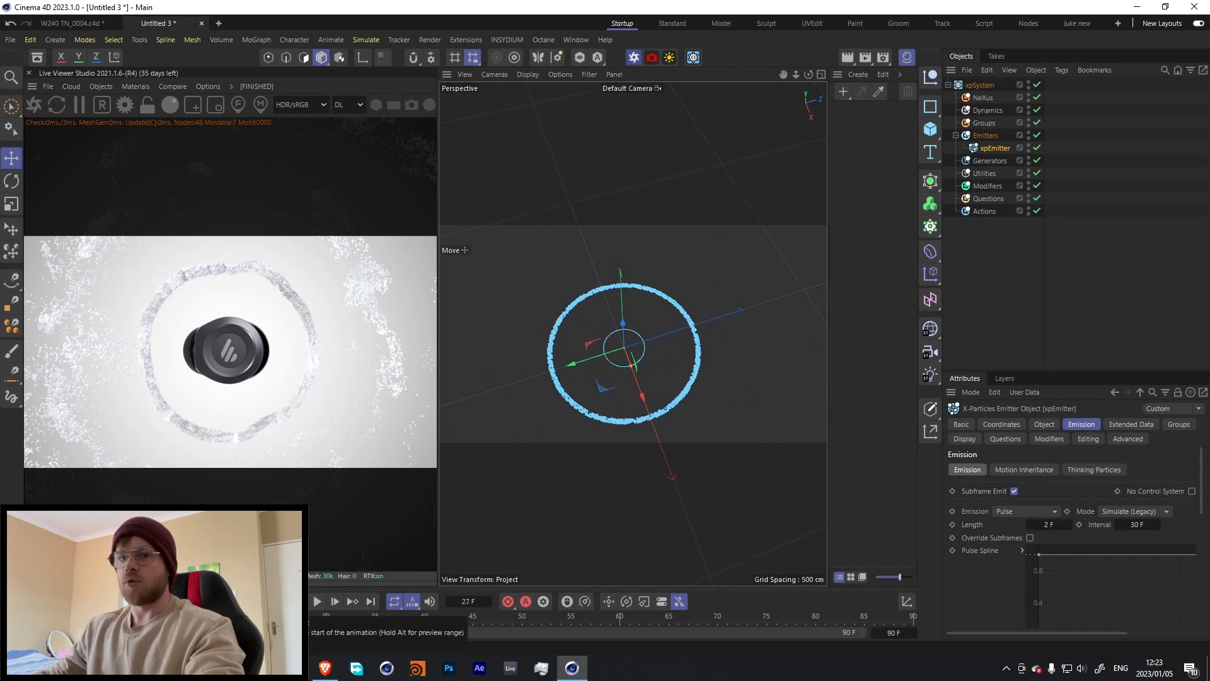
{"action": "left_click", "coordinate": [986, 186]}
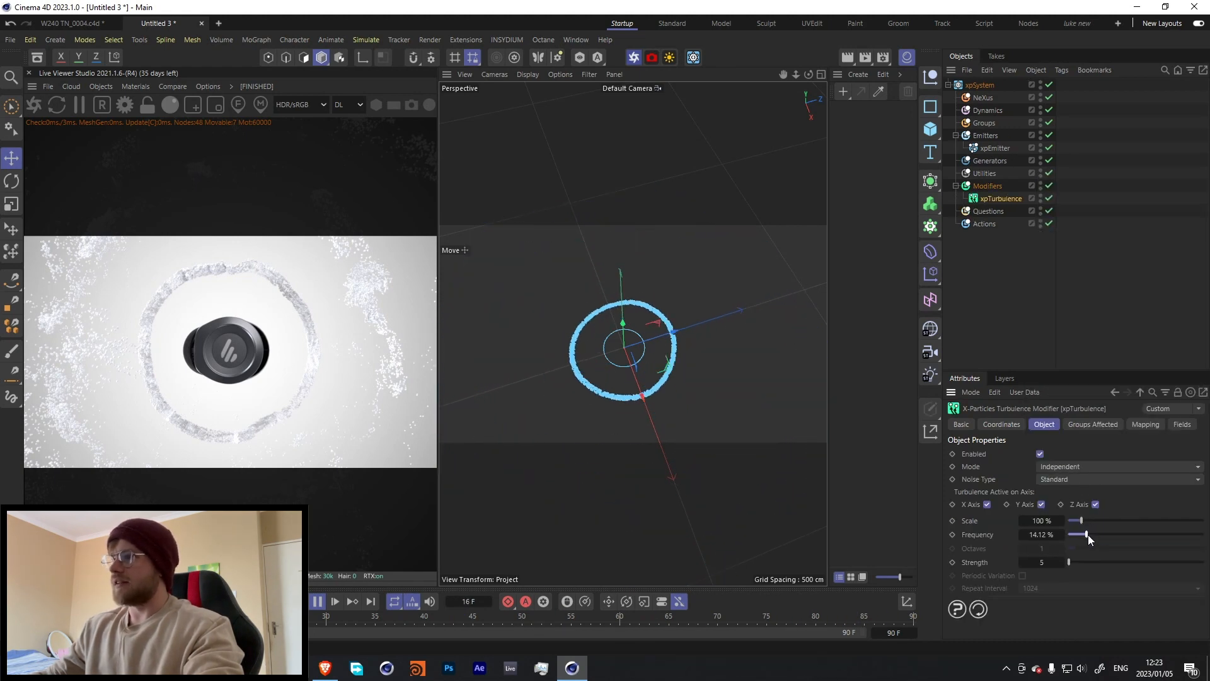
Tune xpTurbulence to about 2.55% Frequency, 39% Scale and 95 Strength.
{"action": "left_click_drag", "start_coordinate": [1088, 533], "coordinate": [1071, 533]}
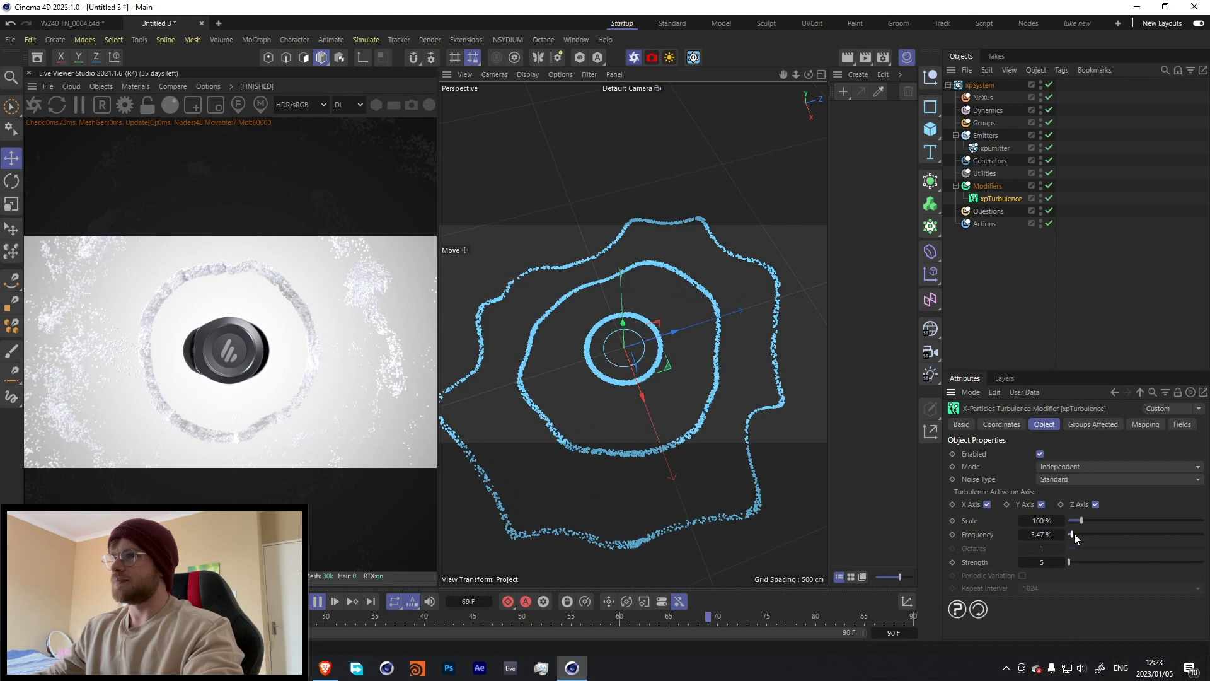
{"action": "left_click_drag", "start_coordinate": [1076, 520], "coordinate": [1096, 520]}
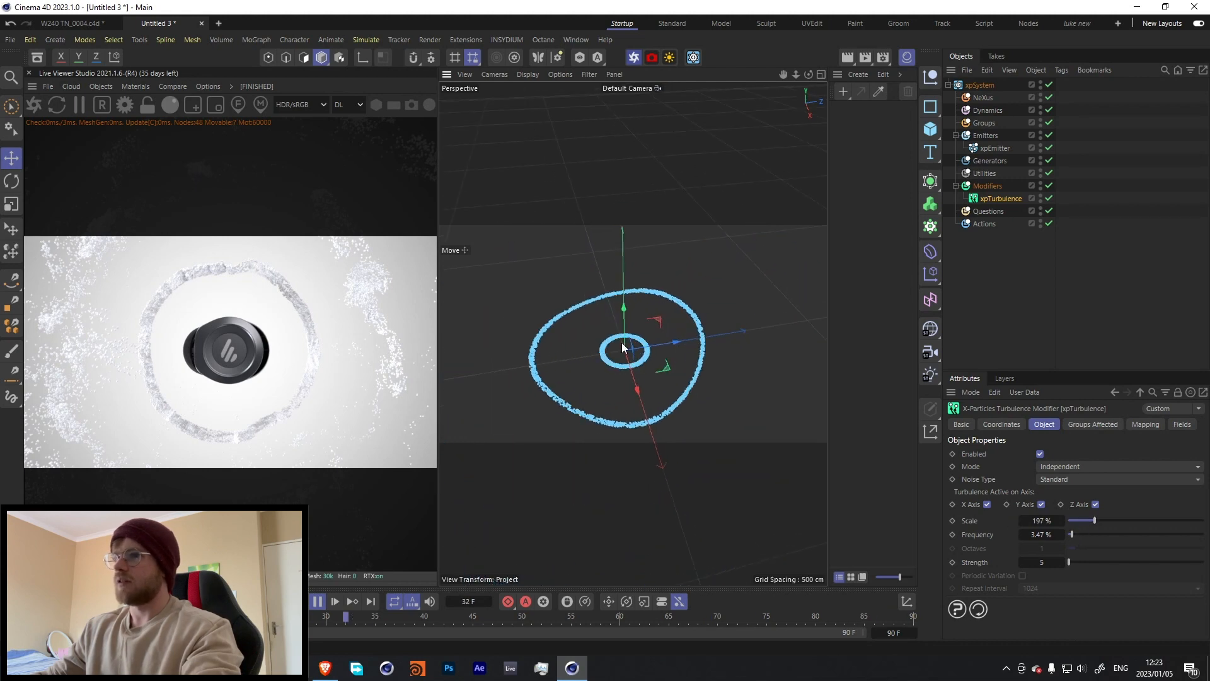
{"action": "left_click_drag", "start_coordinate": [1069, 561], "coordinate": [1080, 562]}
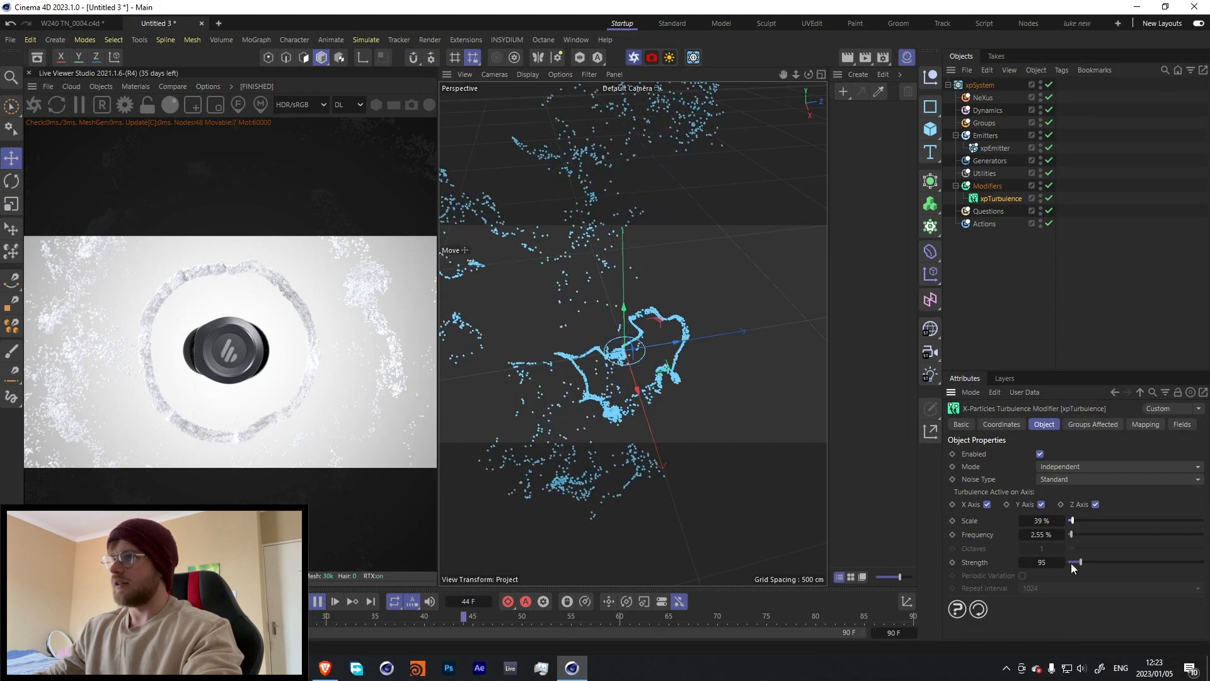
{"action": "left_click_drag", "start_coordinate": [1073, 562], "coordinate": [1070, 561]}
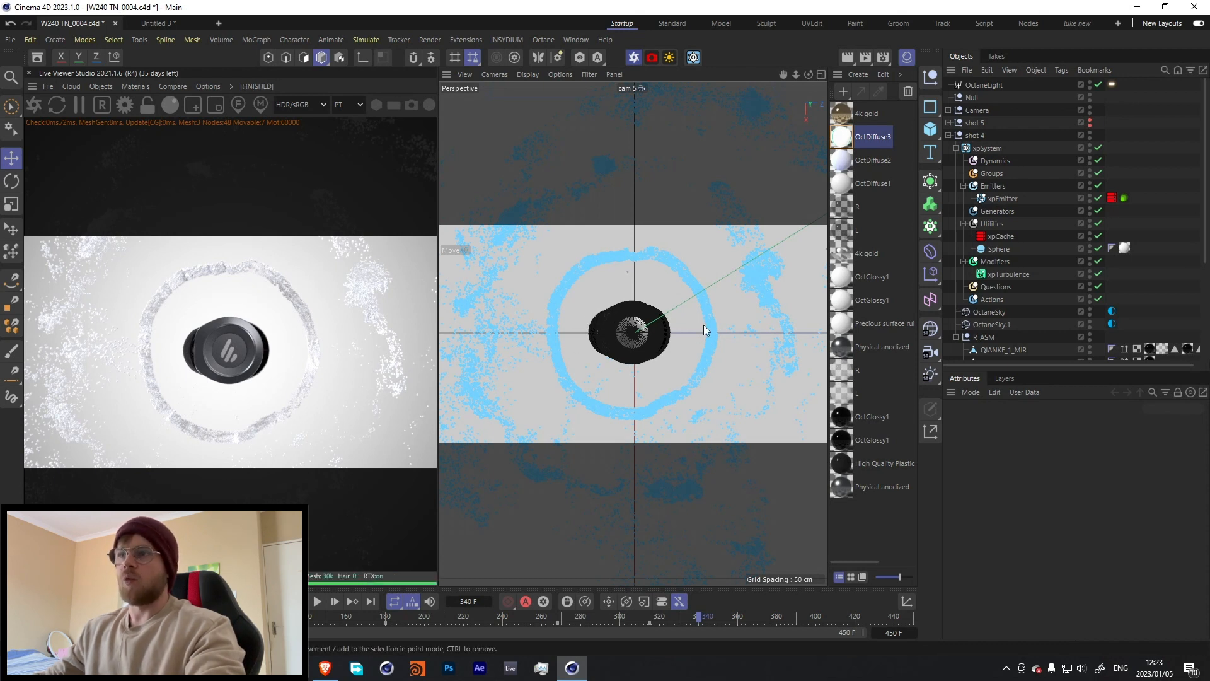
{"action": "mouse_move", "coordinate": [711, 326]}
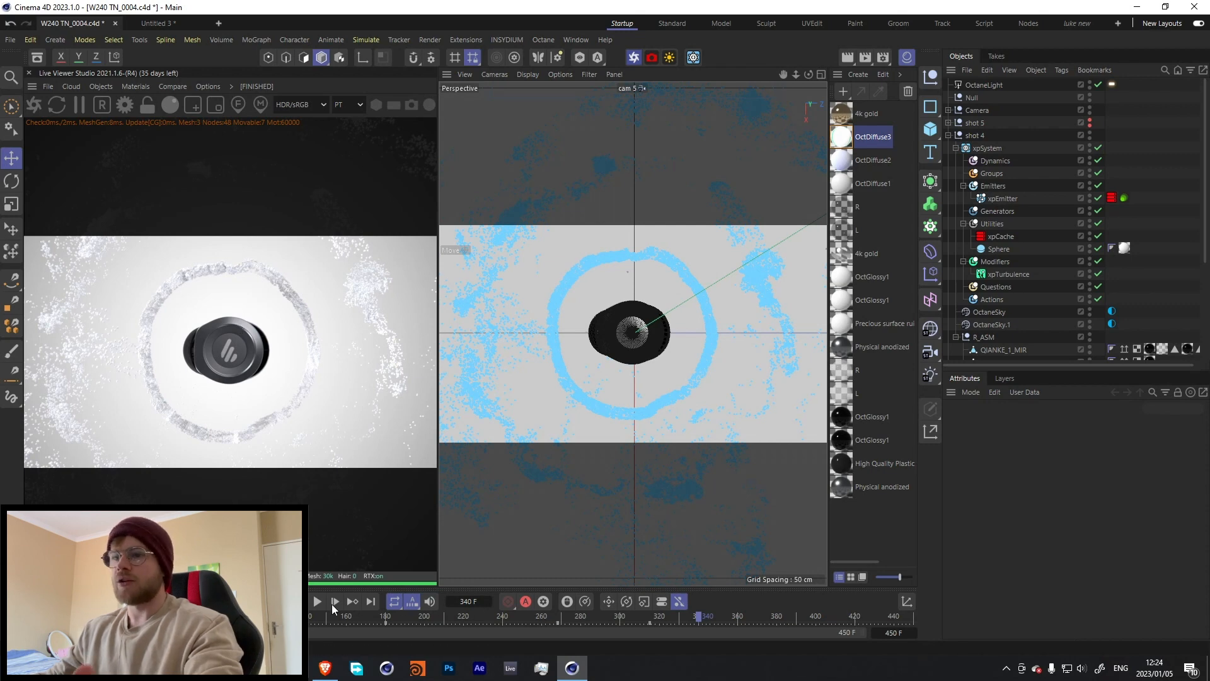
Play from the particle ring shot to frame 446, showing the two charging cases.
{"action": "left_click", "coordinate": [317, 601]}
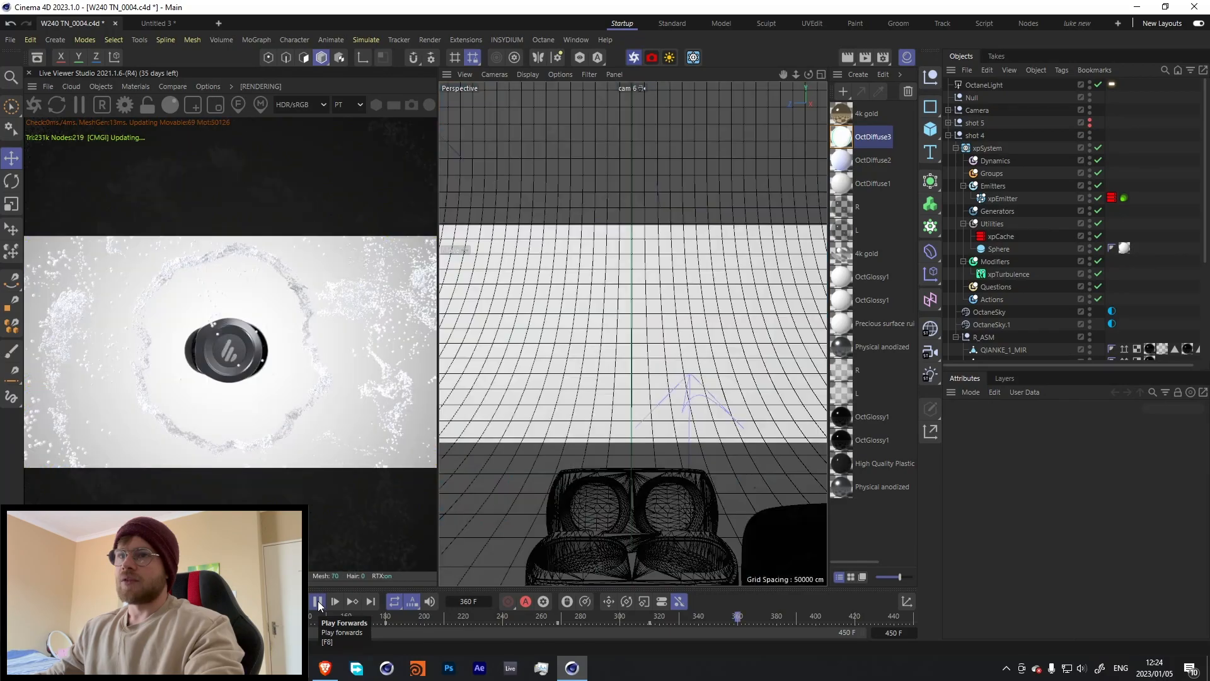
{"action": "left_click", "coordinate": [316, 601]}
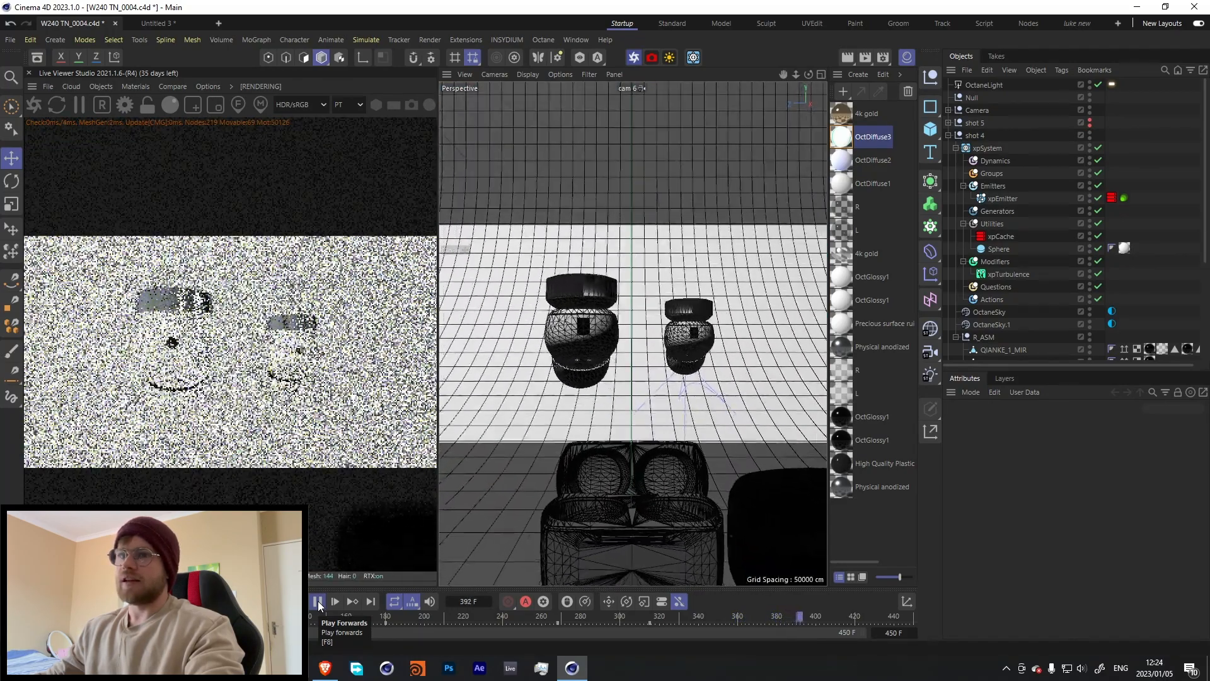
{"action": "left_click", "coordinate": [317, 602]}
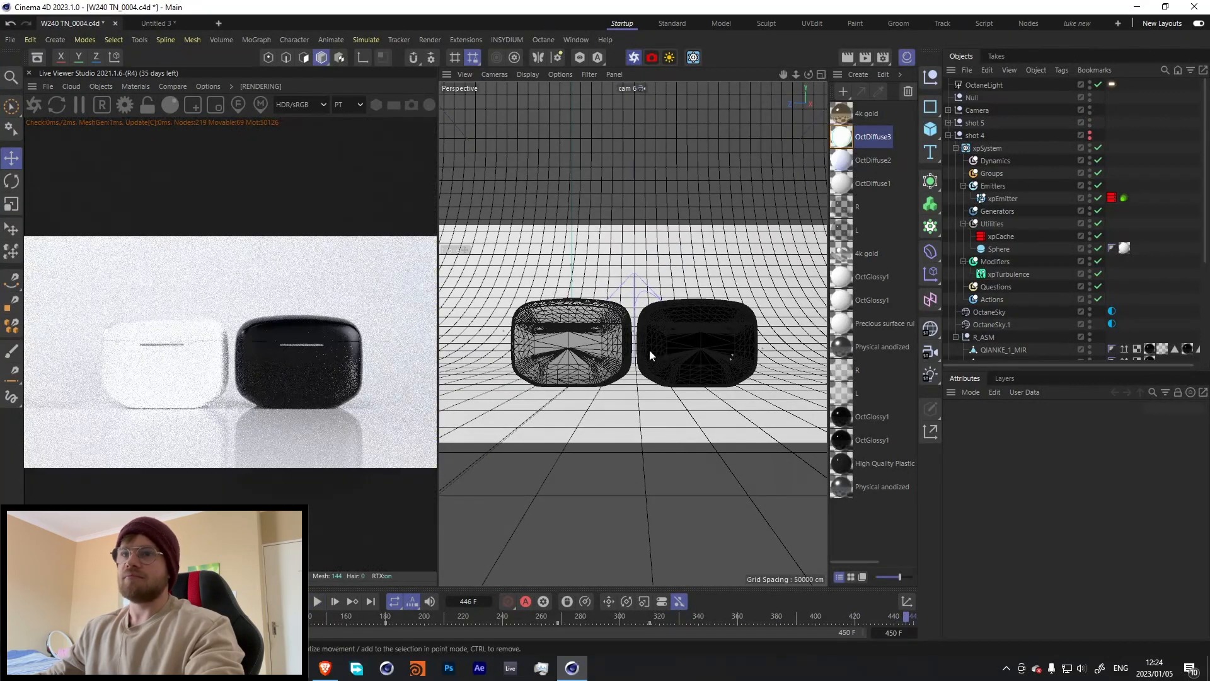
{"action": "mouse_move", "coordinate": [1086, 107]}
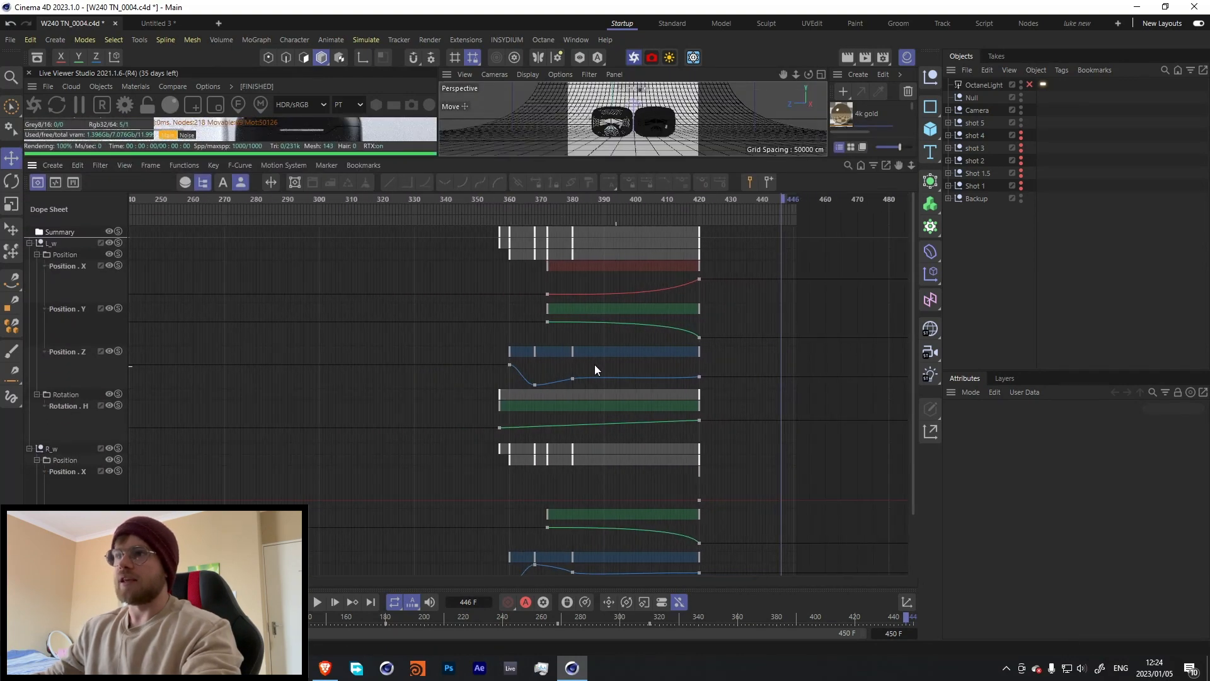
Select the camera's Position and Rotation.H keyframe tracks in the Dope Sheet.
{"action": "left_click", "coordinate": [28, 243]}
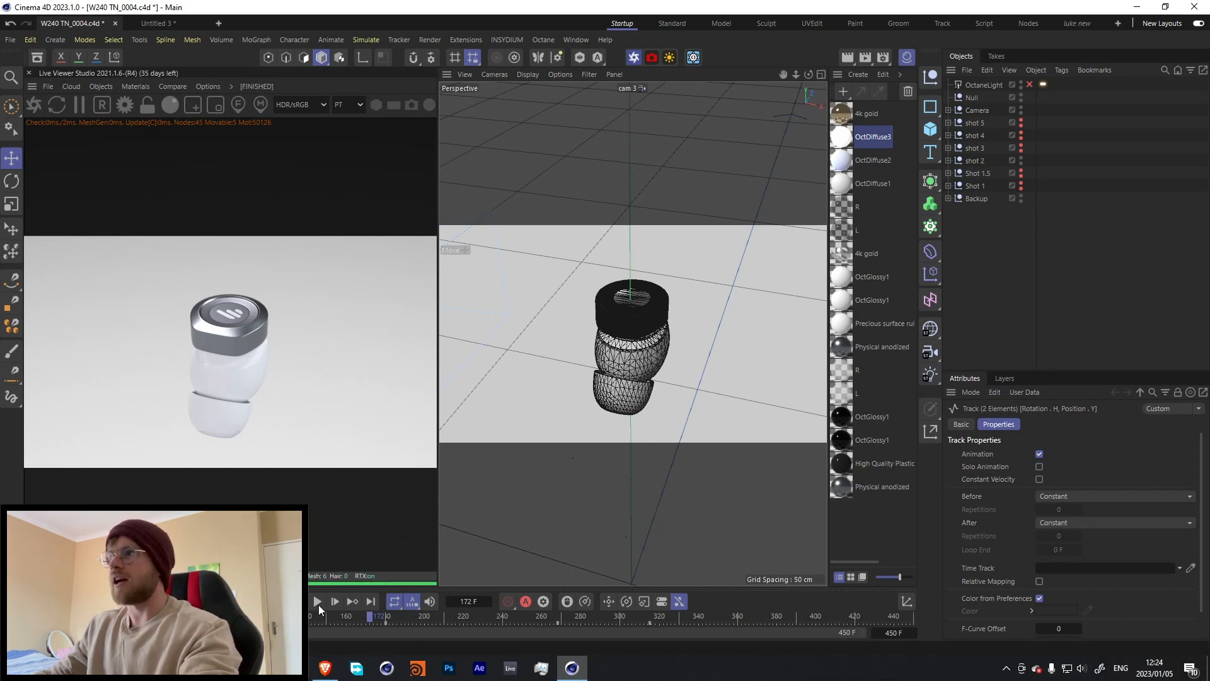
Play the advert from frame 172 and stop near frame 447.
{"action": "left_click", "coordinate": [316, 601]}
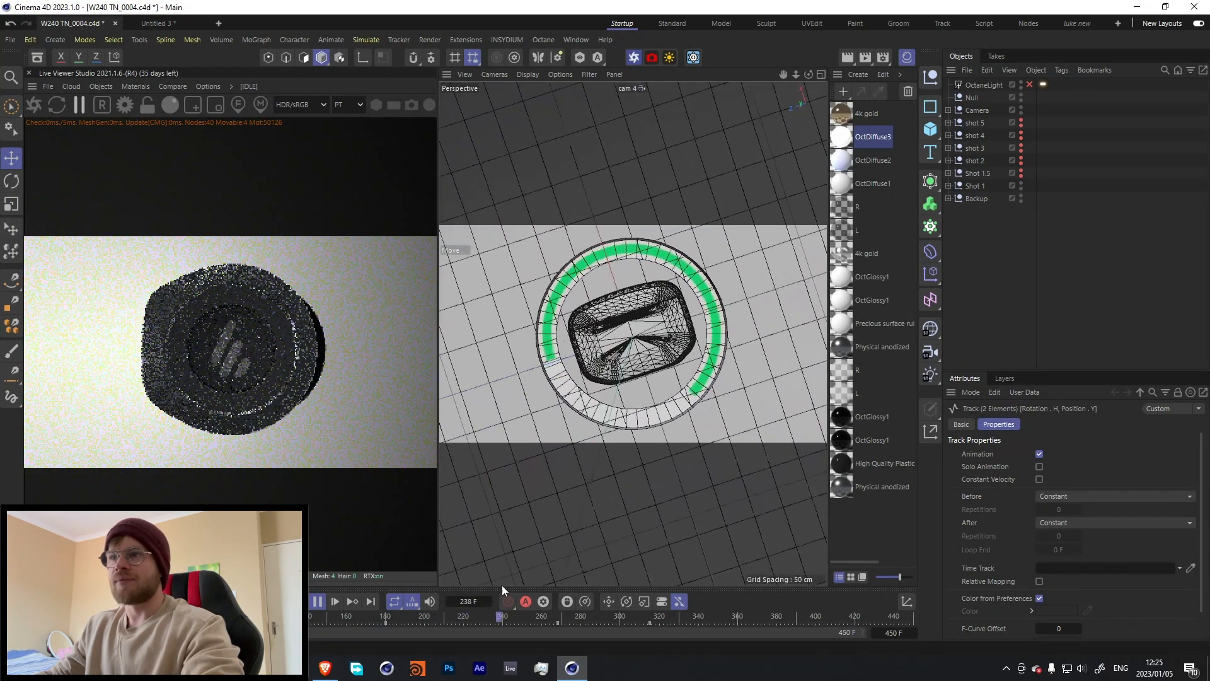
{"action": "left_click", "coordinate": [316, 601]}
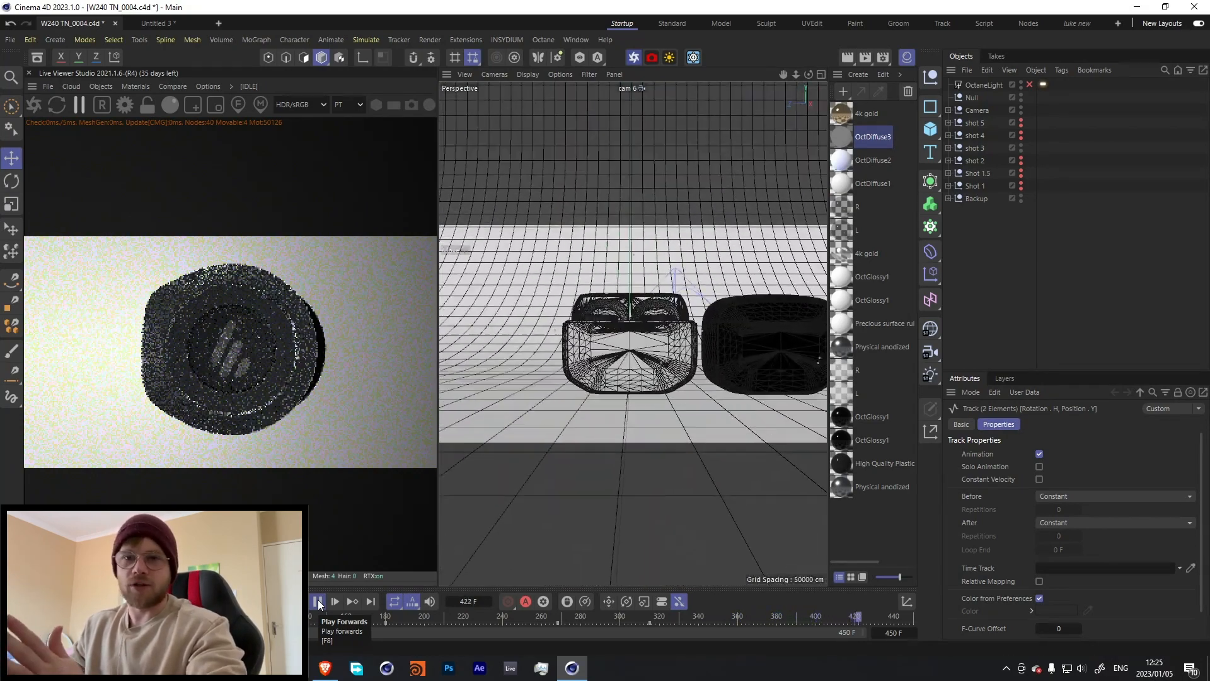
{"action": "left_click", "coordinate": [317, 601]}
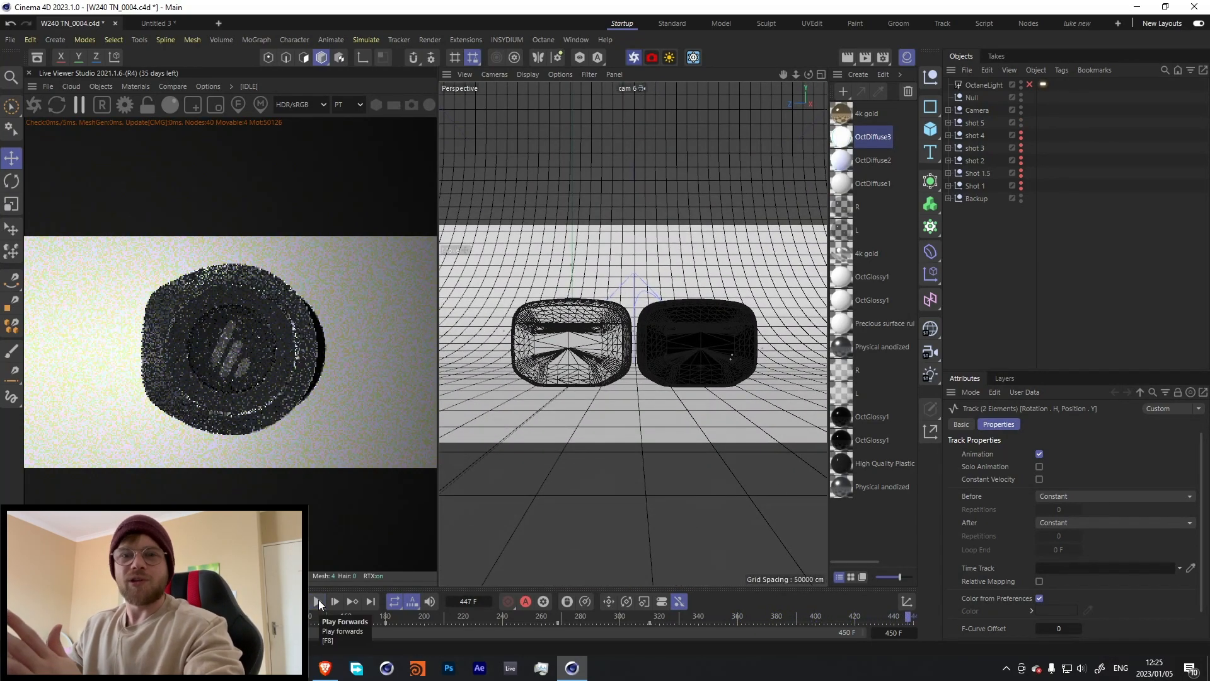